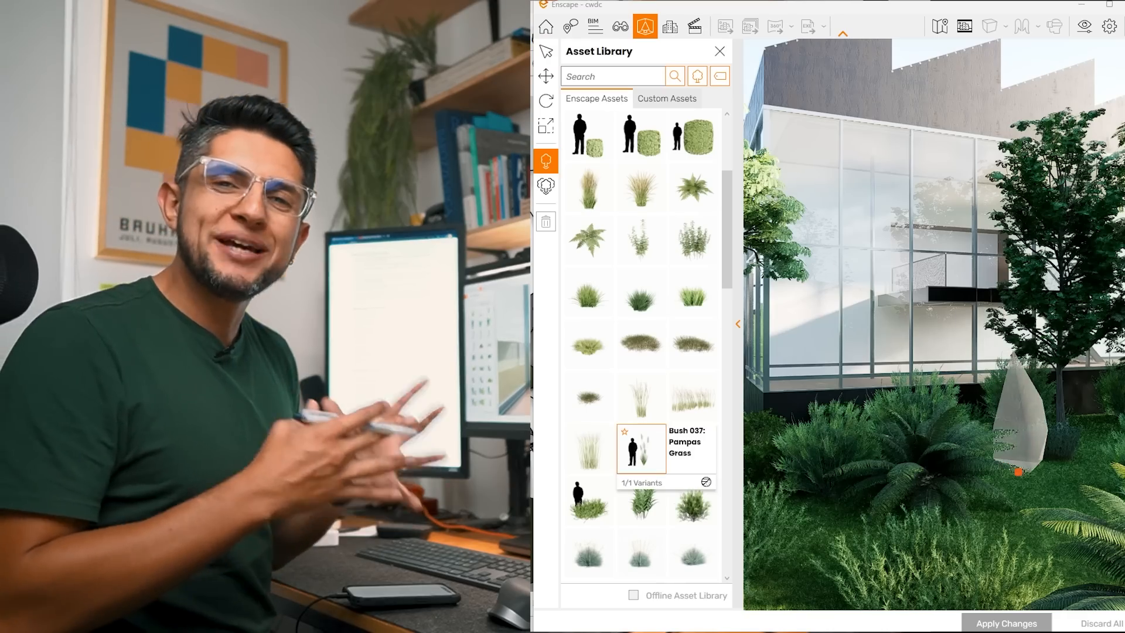
Place the pampas grass bush, then filter the asset library to a single plant category.
click(588, 500)
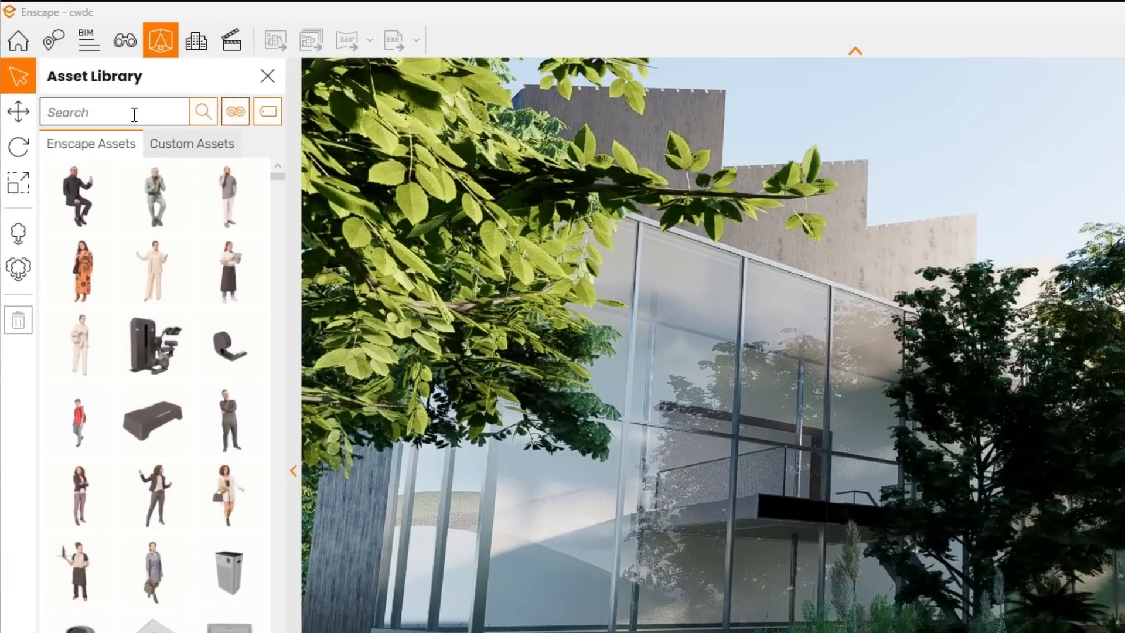
click(234, 111)
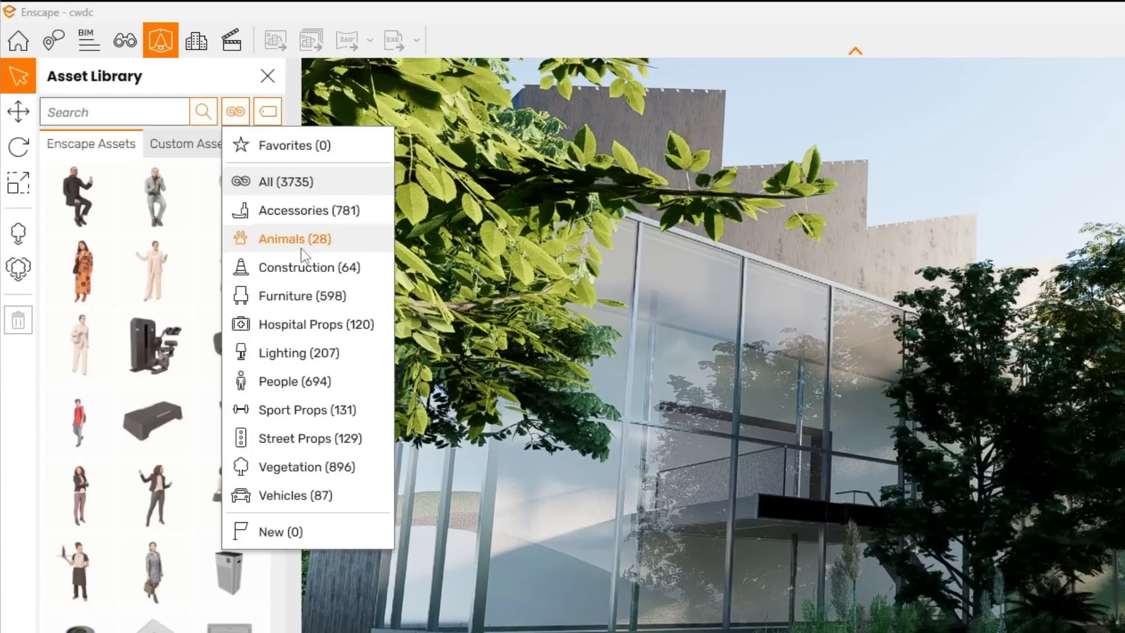
click(289, 467)
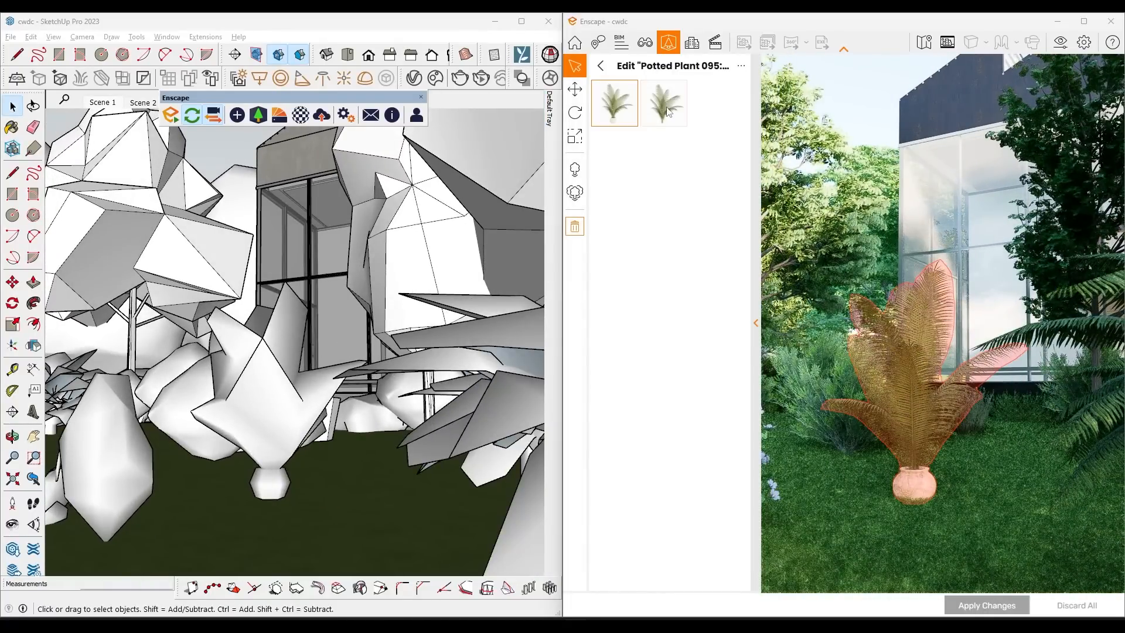
Edit the selected deciduous tree and switch it to its orange autumn variant.
click(600, 66)
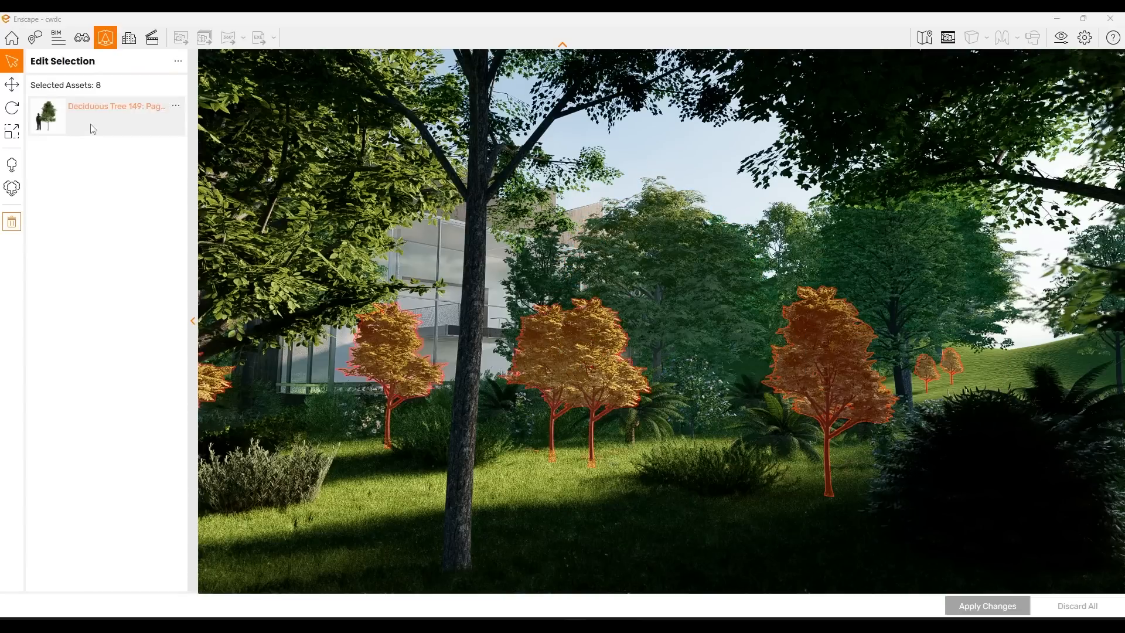
click(985, 605)
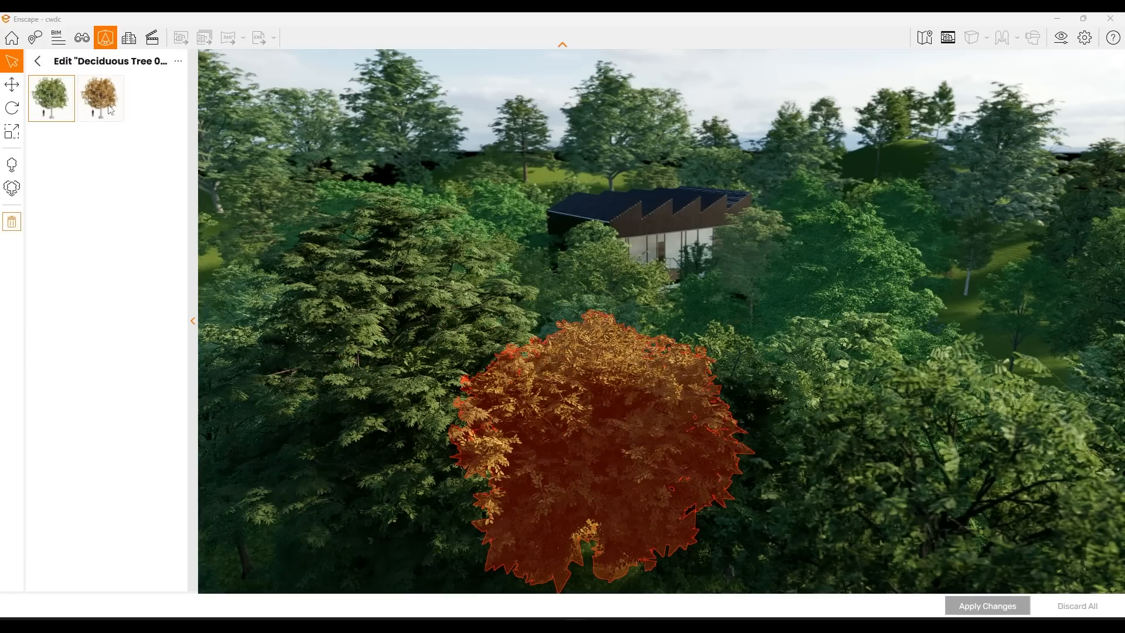
click(99, 98)
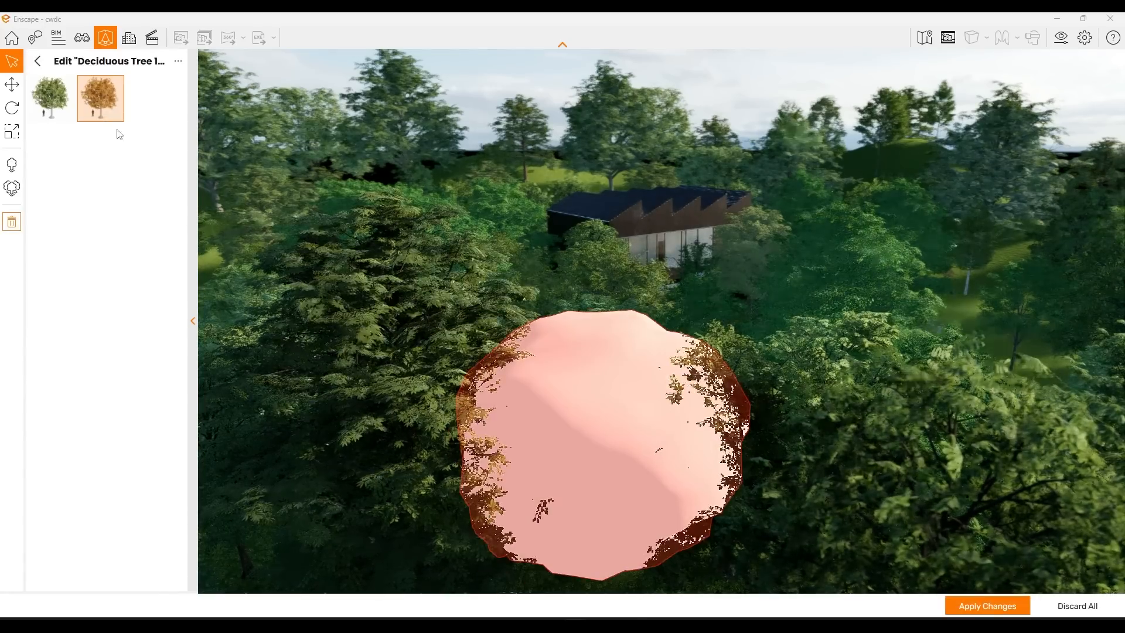
click(37, 61)
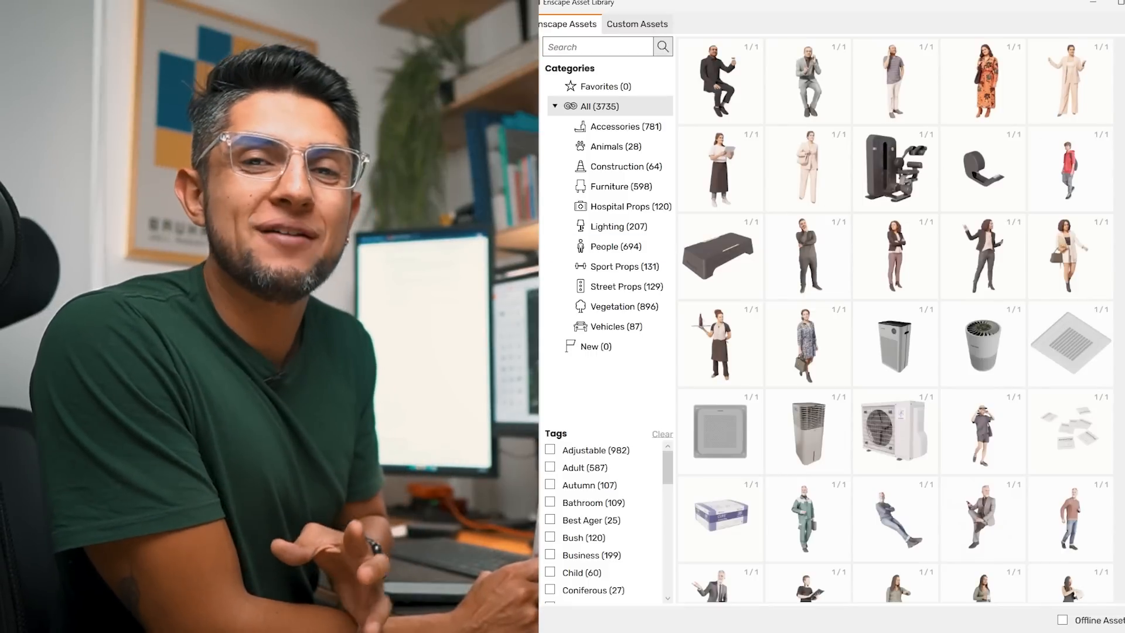
Browse the standalone Asset Library, then show the library panel beside the loft interior.
scroll(down, 3)
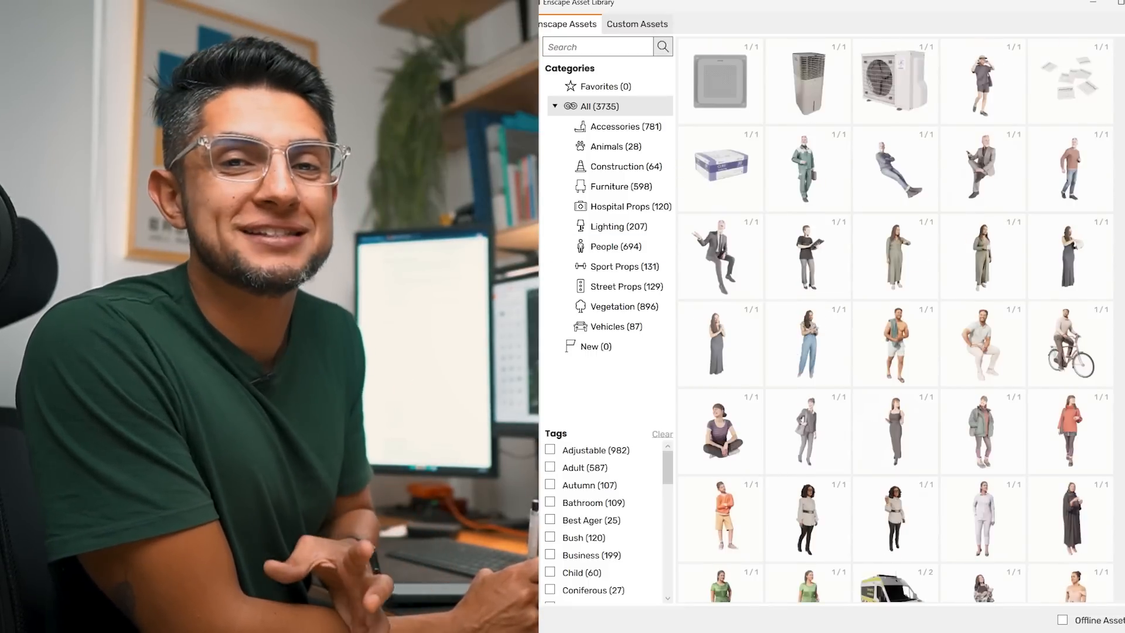
scroll(down, 3)
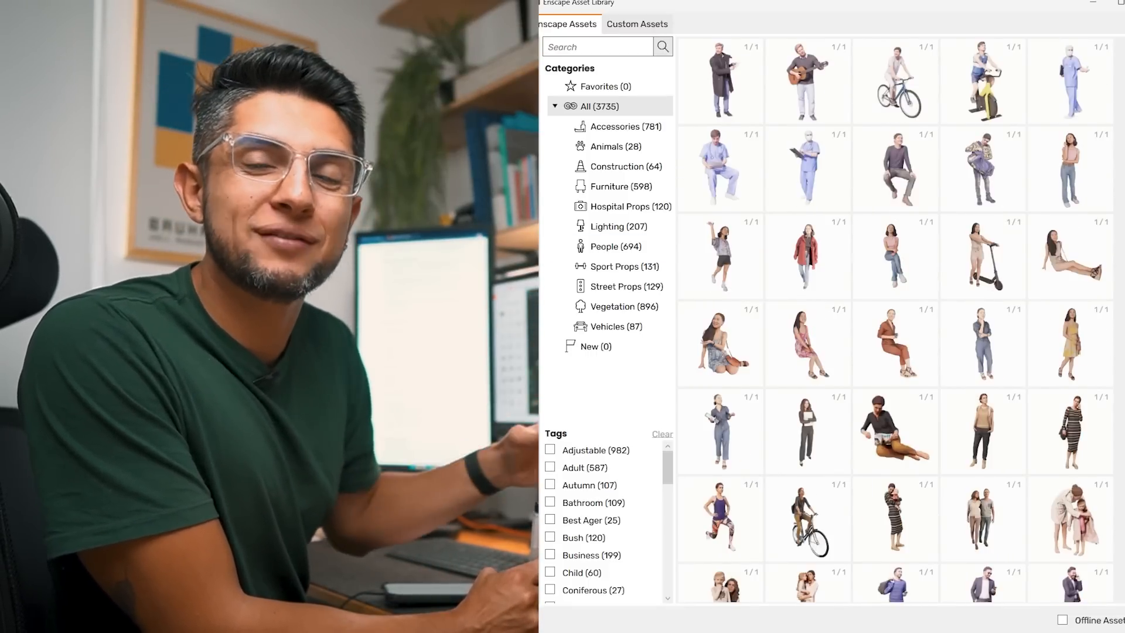
click(621, 186)
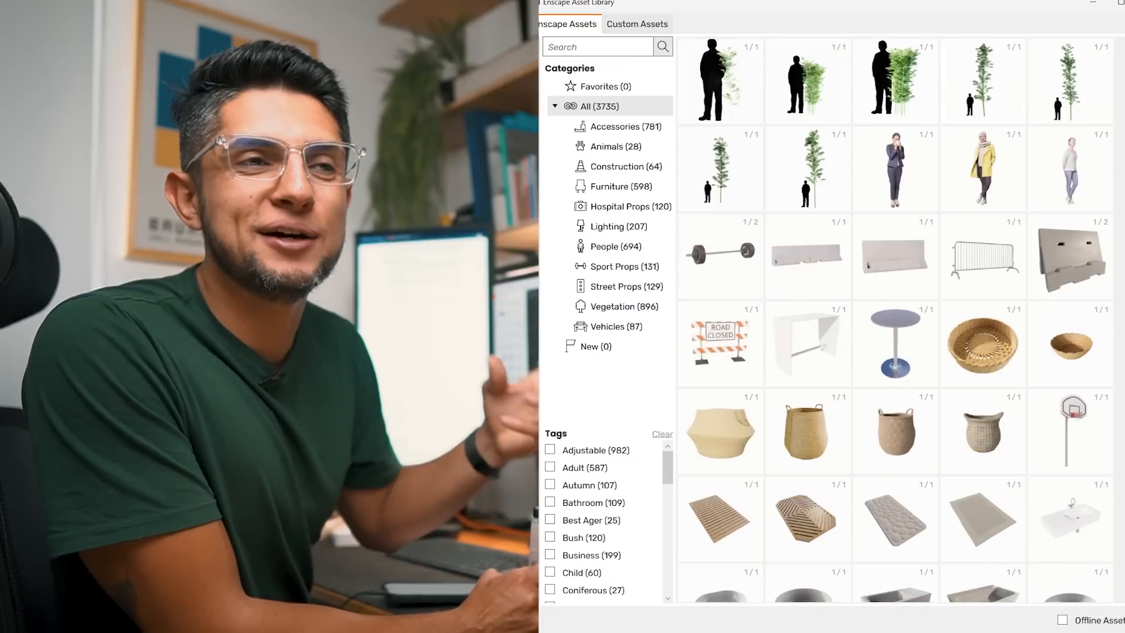
scroll(down, 3)
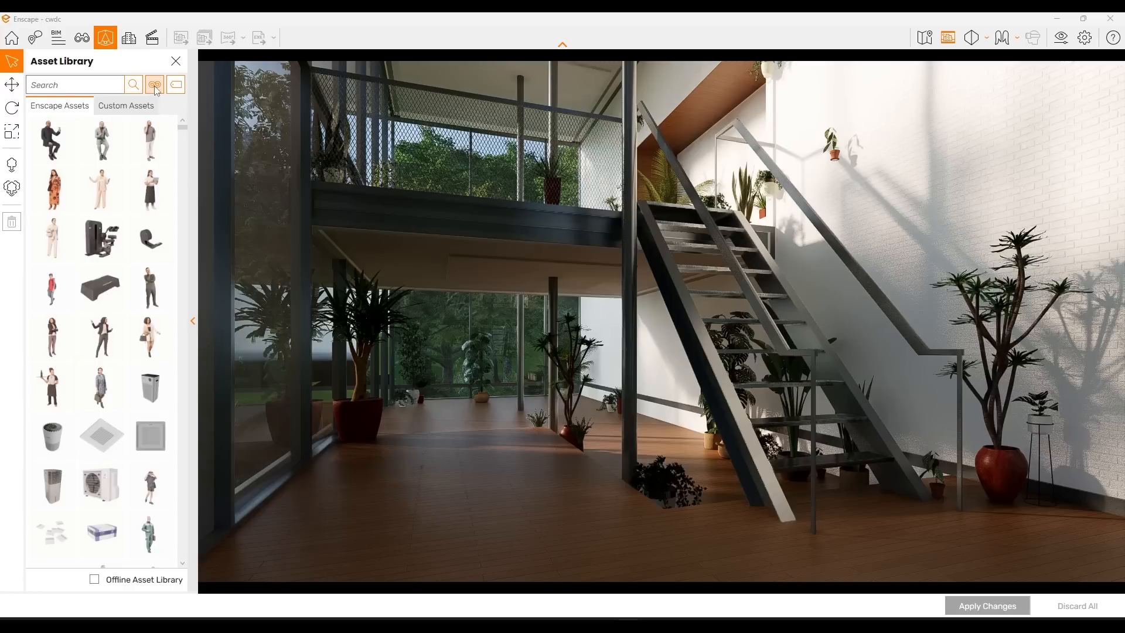
Filter to Furniture, place a table with chairs under the mezzanine and apply the changes.
click(155, 84)
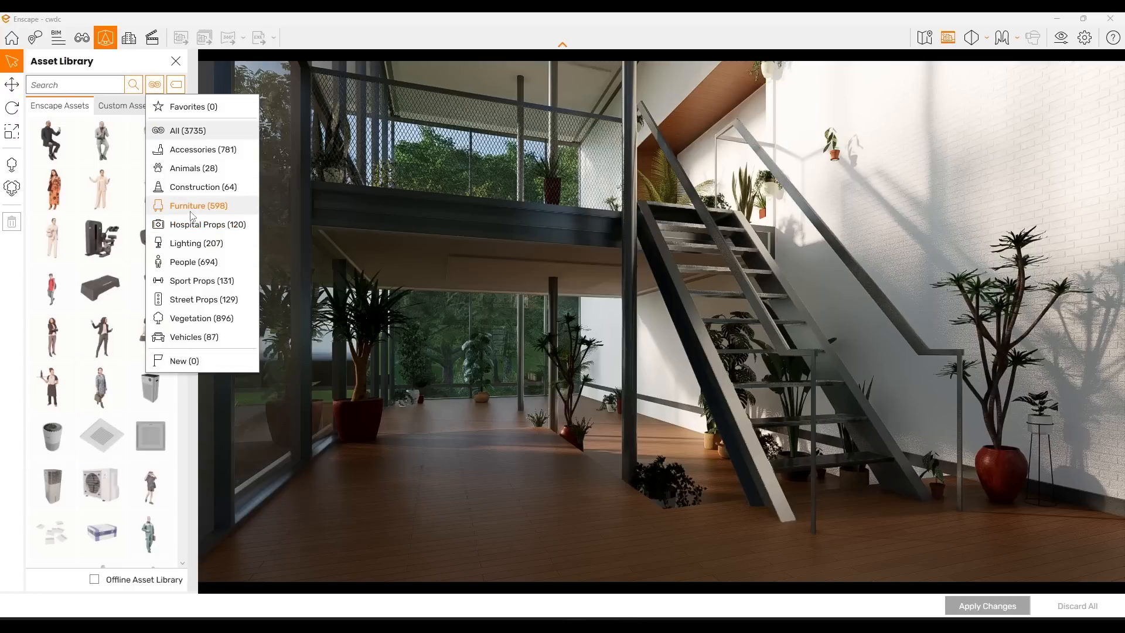
click(197, 206)
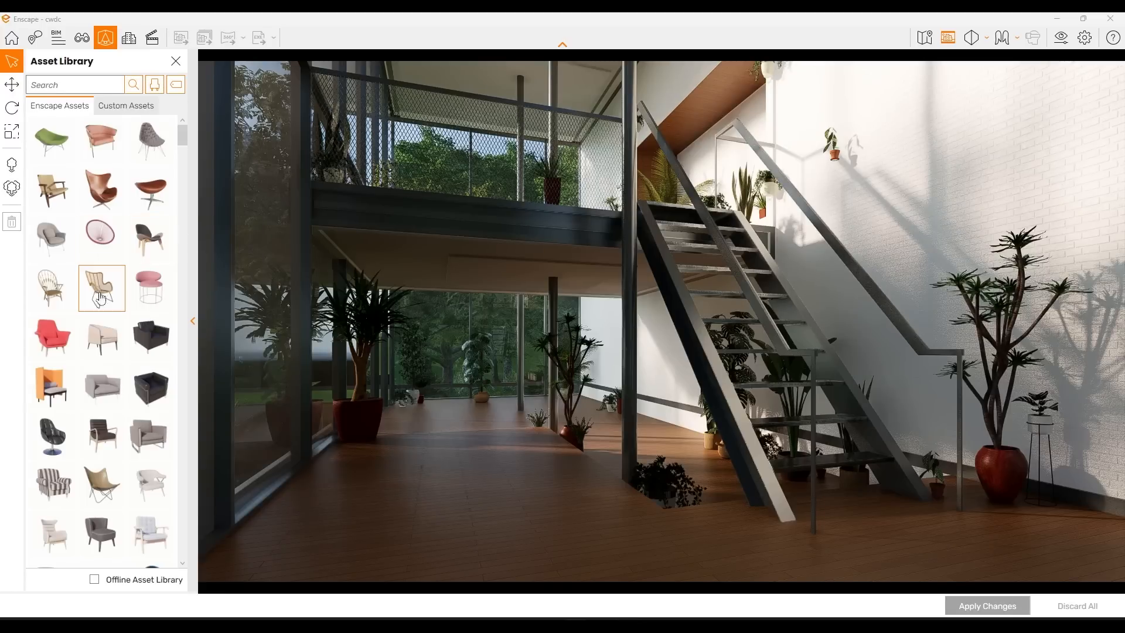
click(12, 165)
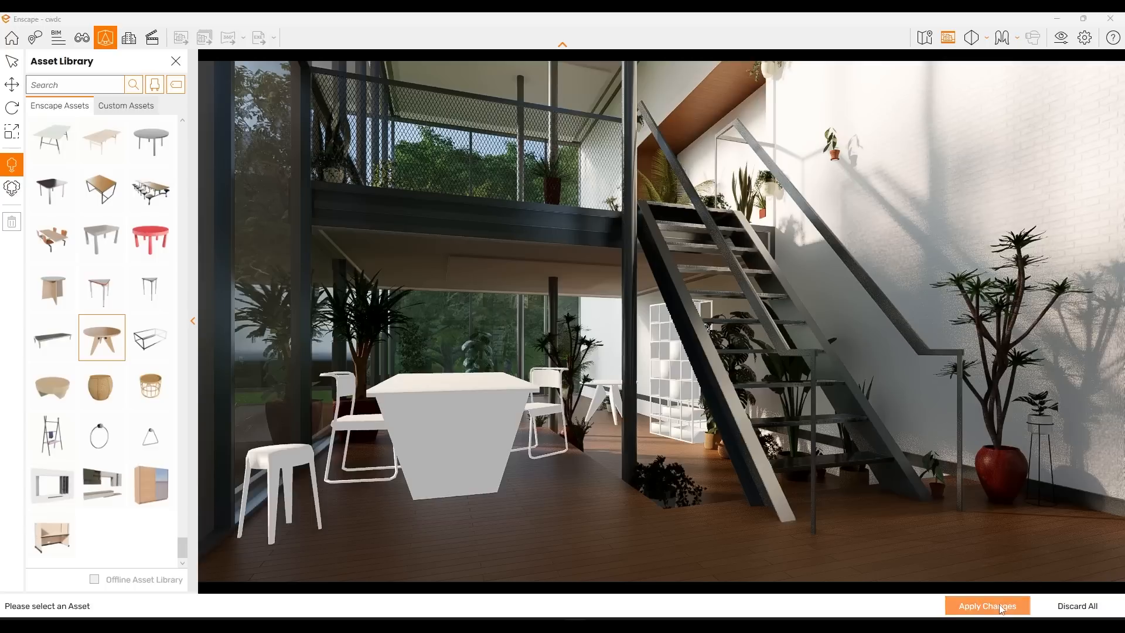
click(987, 606)
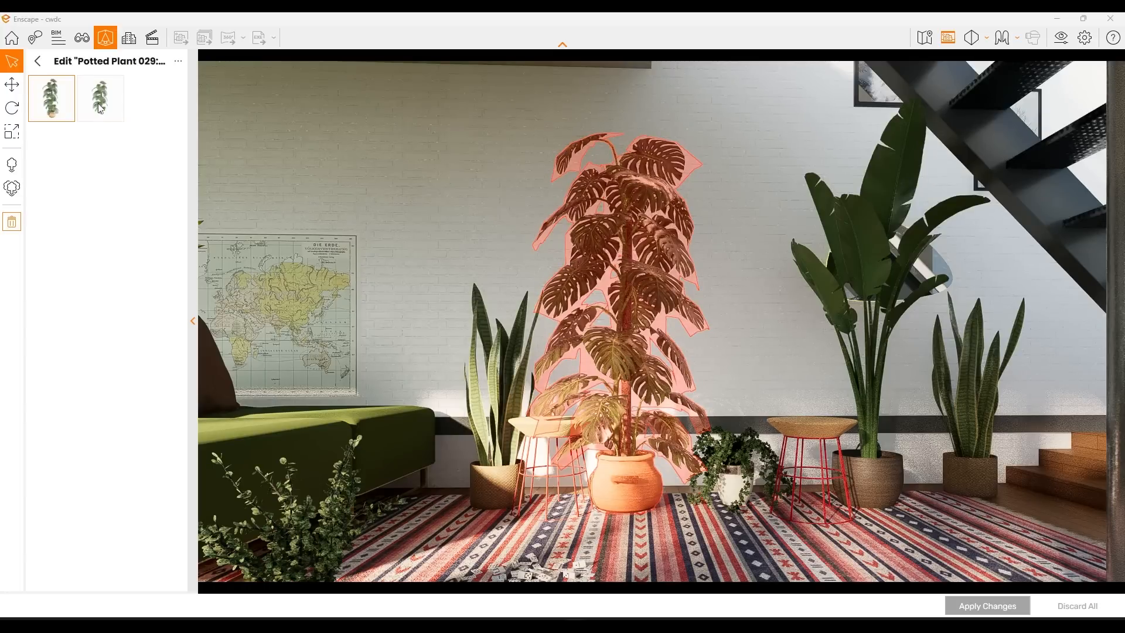
Swap the potted plant to its second variant, then edit Chair 037's Material 3 Albedo colour.
click(100, 98)
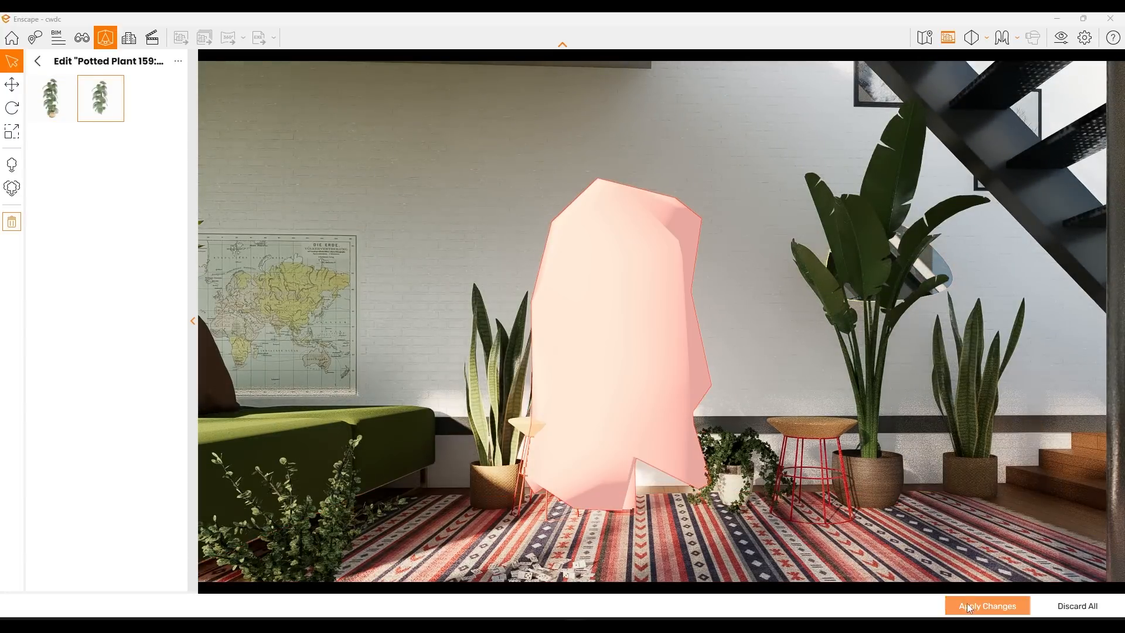
click(985, 610)
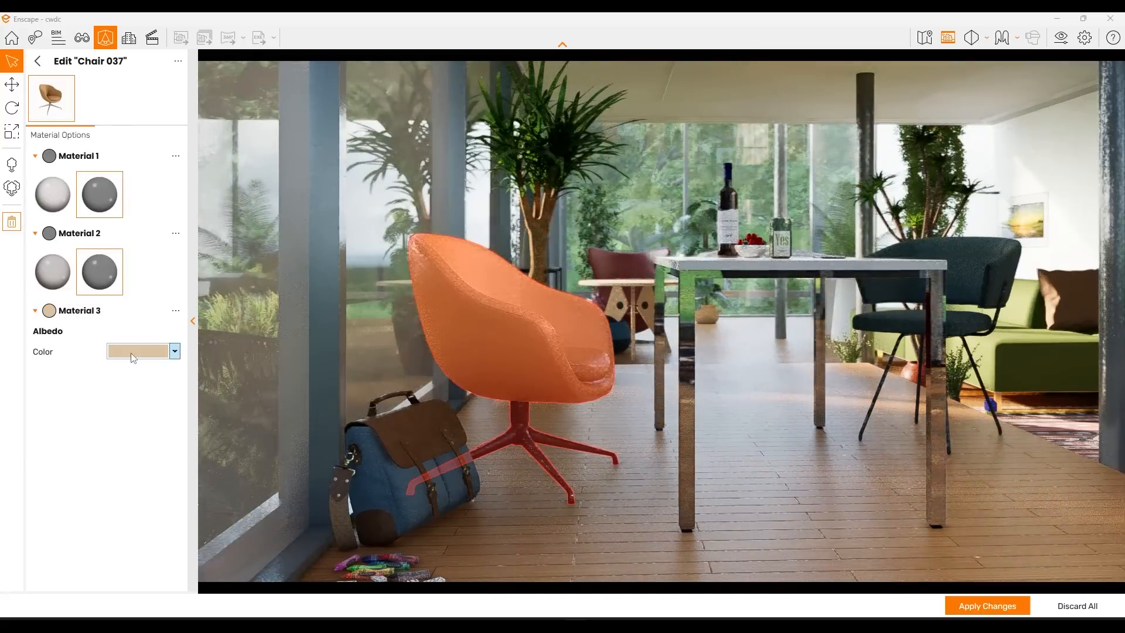
click(173, 350)
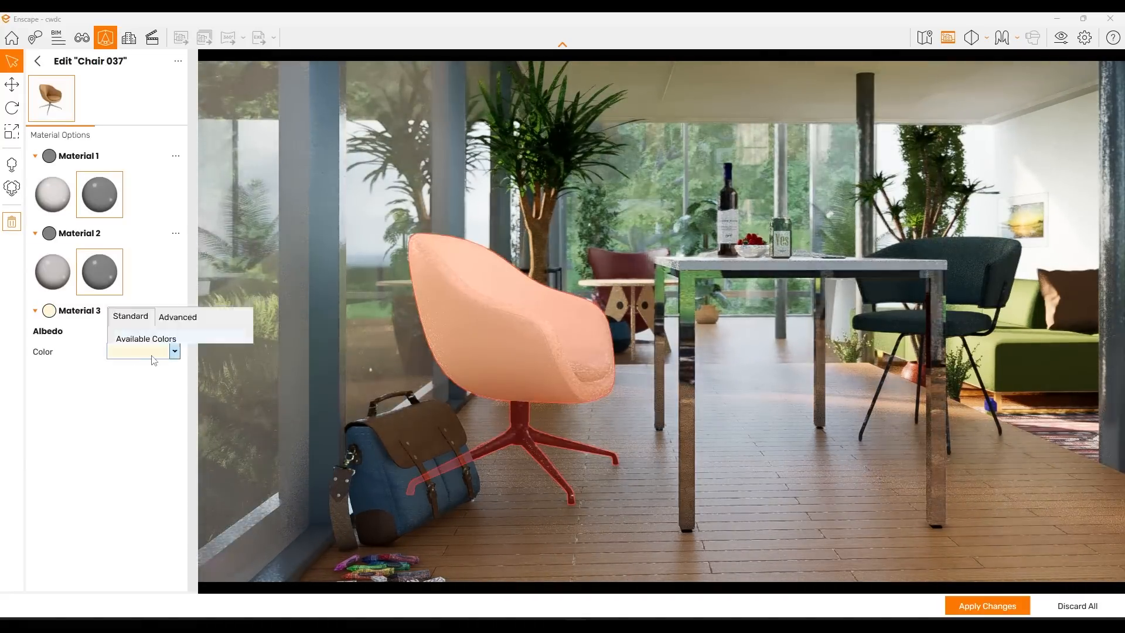
click(143, 350)
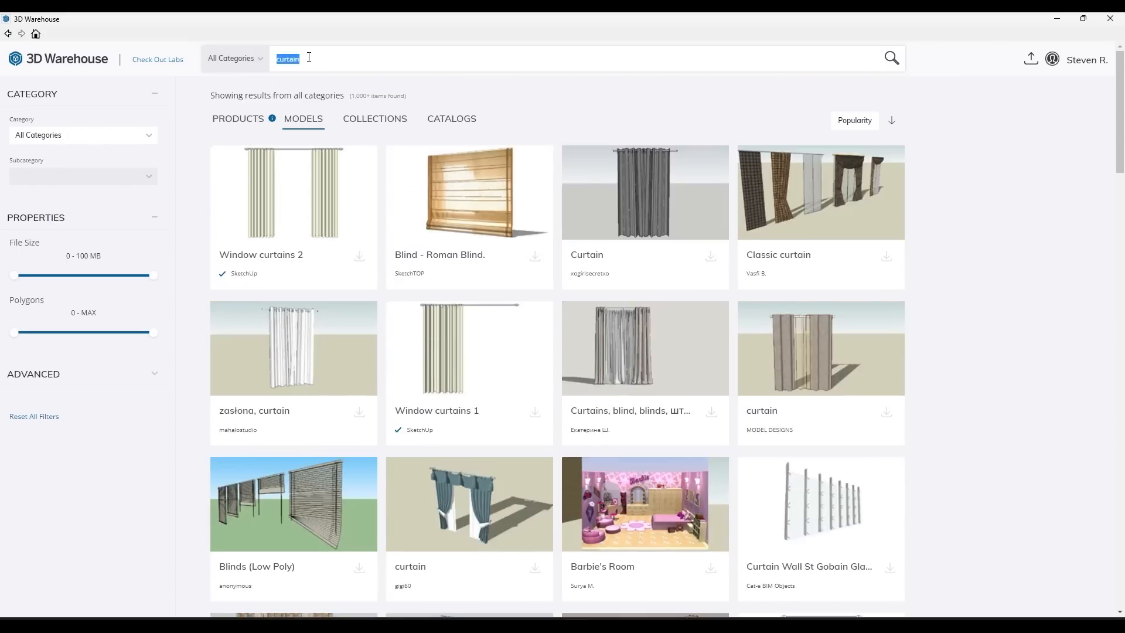
Search 3D Warehouse for 'books' and view the Books model's full details.
text(books)
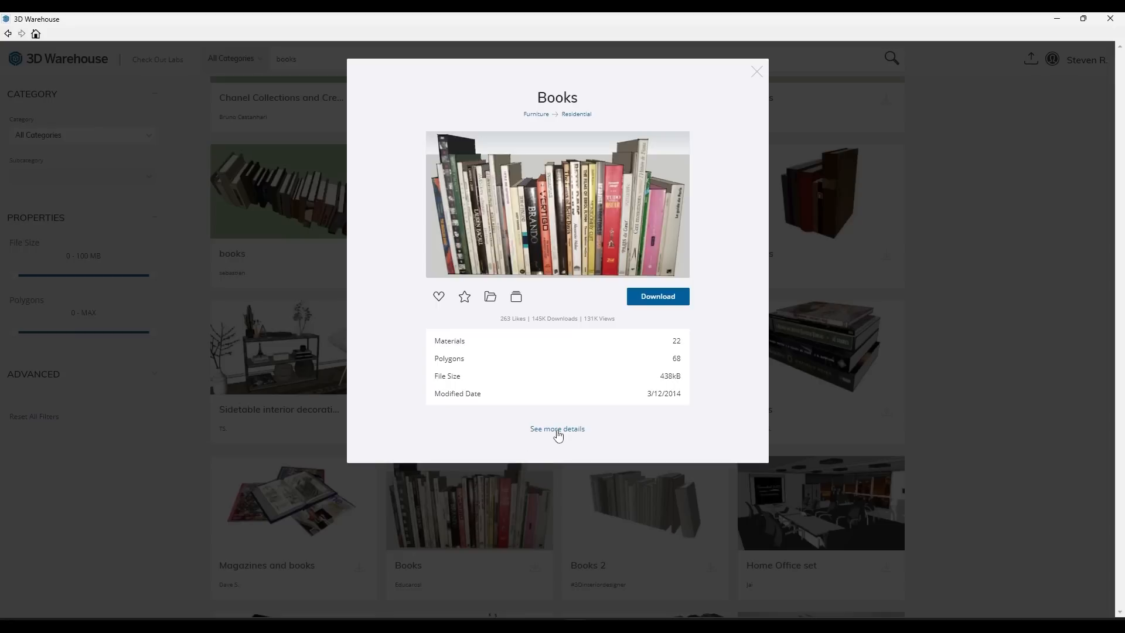
click(556, 429)
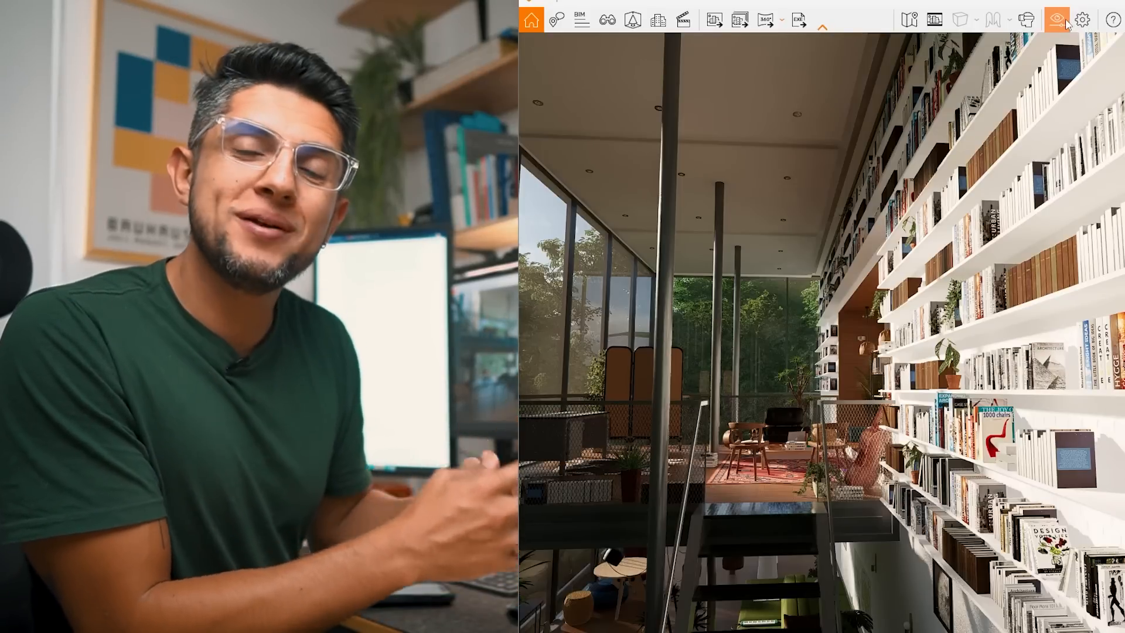
Set the sky horizon to a Skybox, load the Poly Haven HDR file and rotate it around the scene.
click(1055, 20)
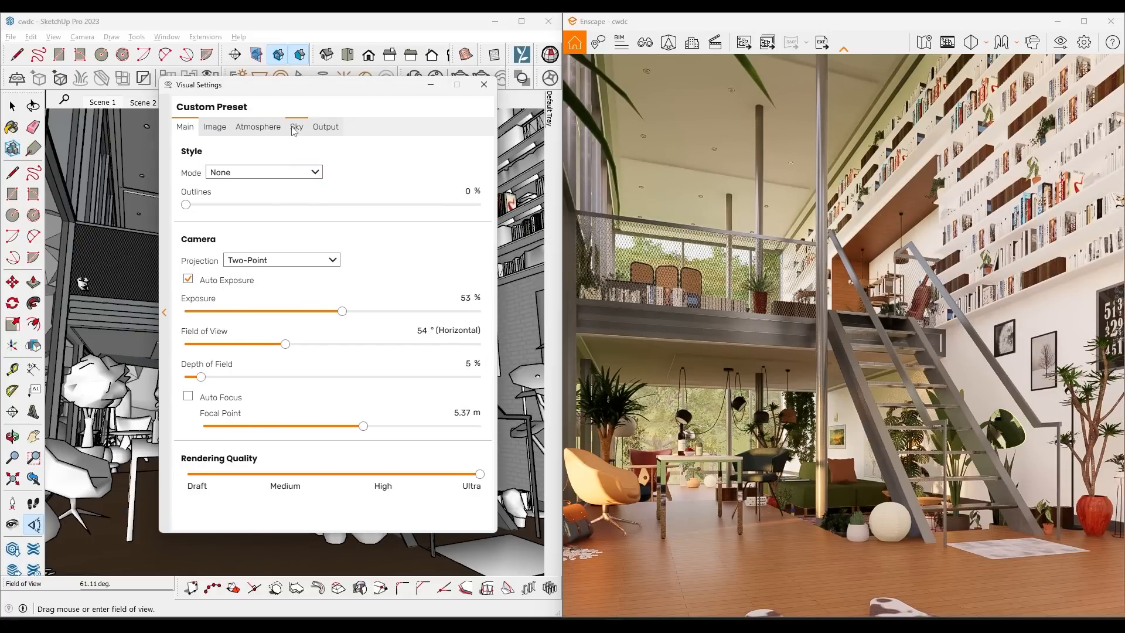
click(297, 127)
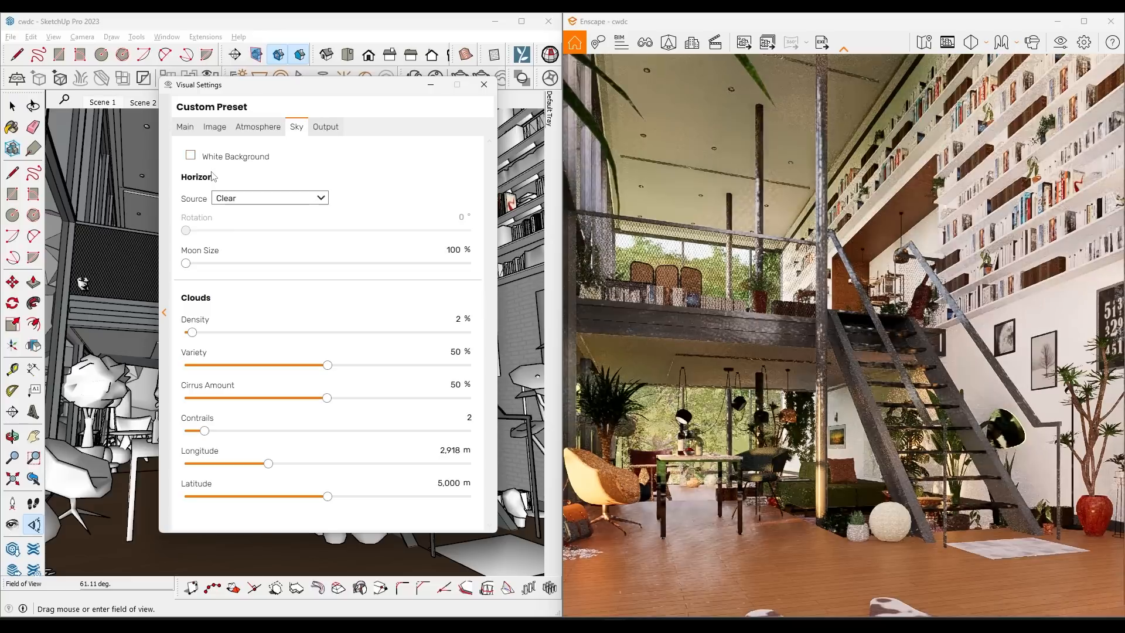
click(270, 198)
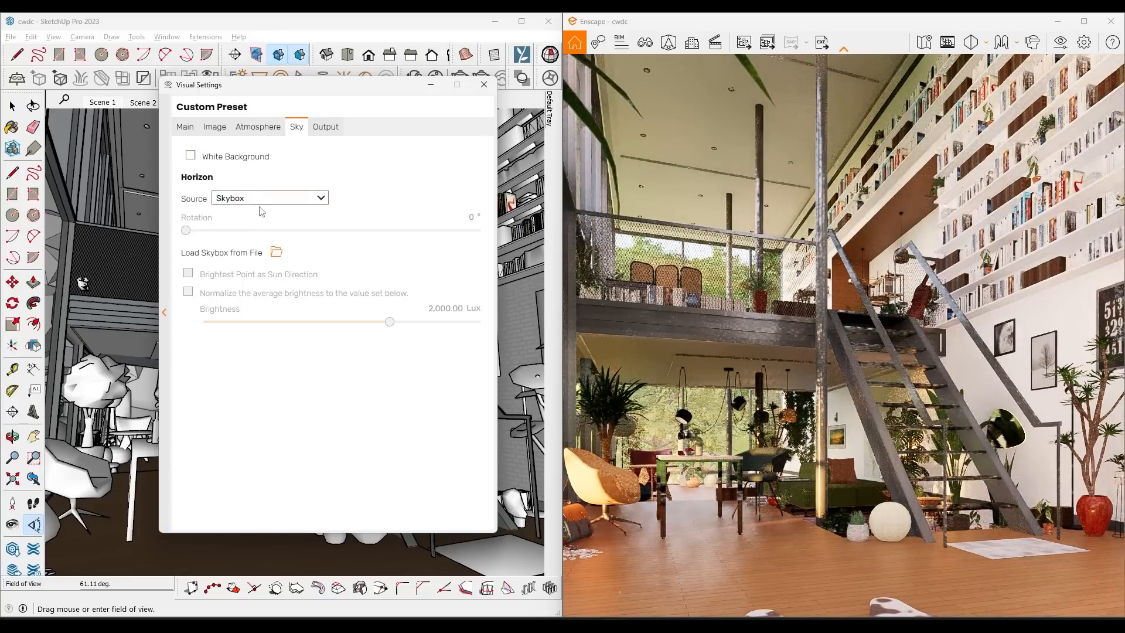
click(276, 252)
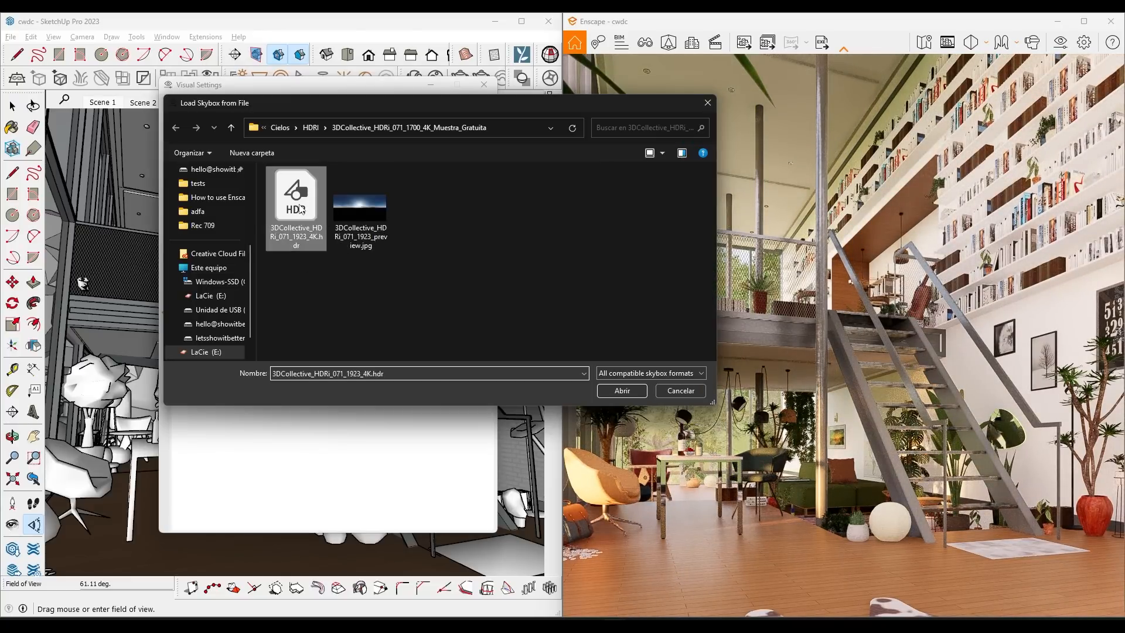
click(621, 391)
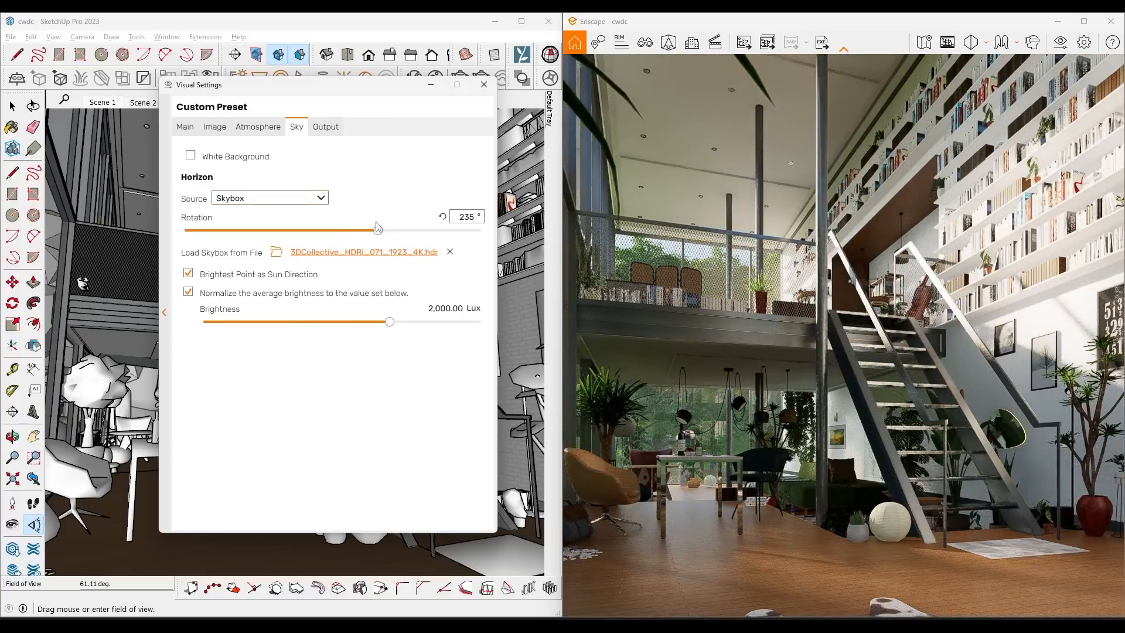
drag(378, 229, 354, 229)
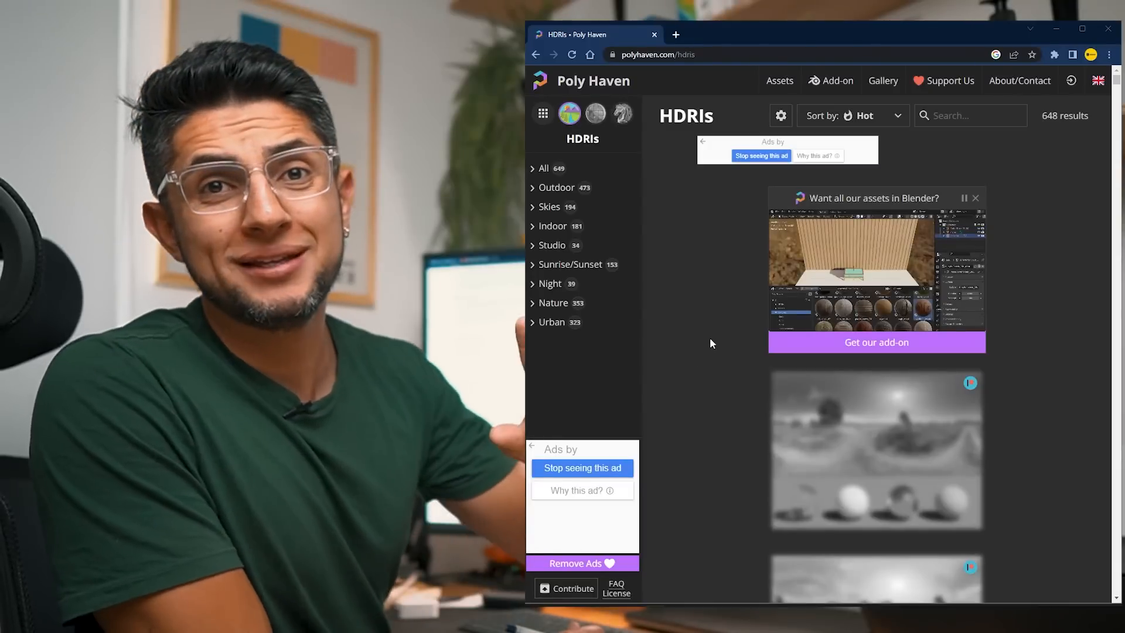
scroll(down, 3)
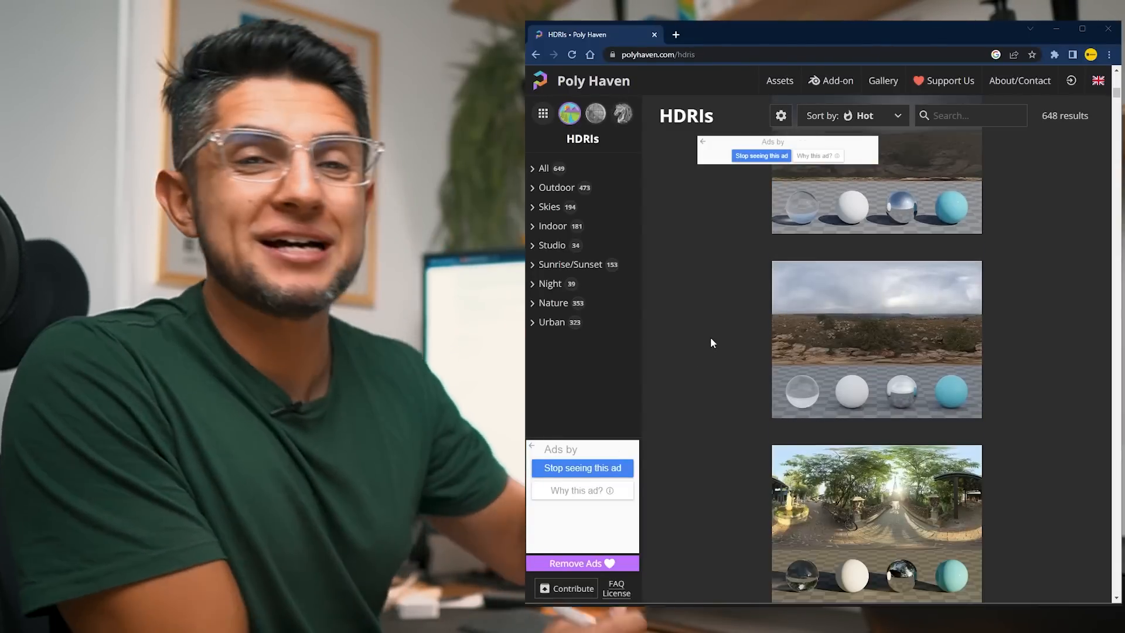
scroll(down, 3)
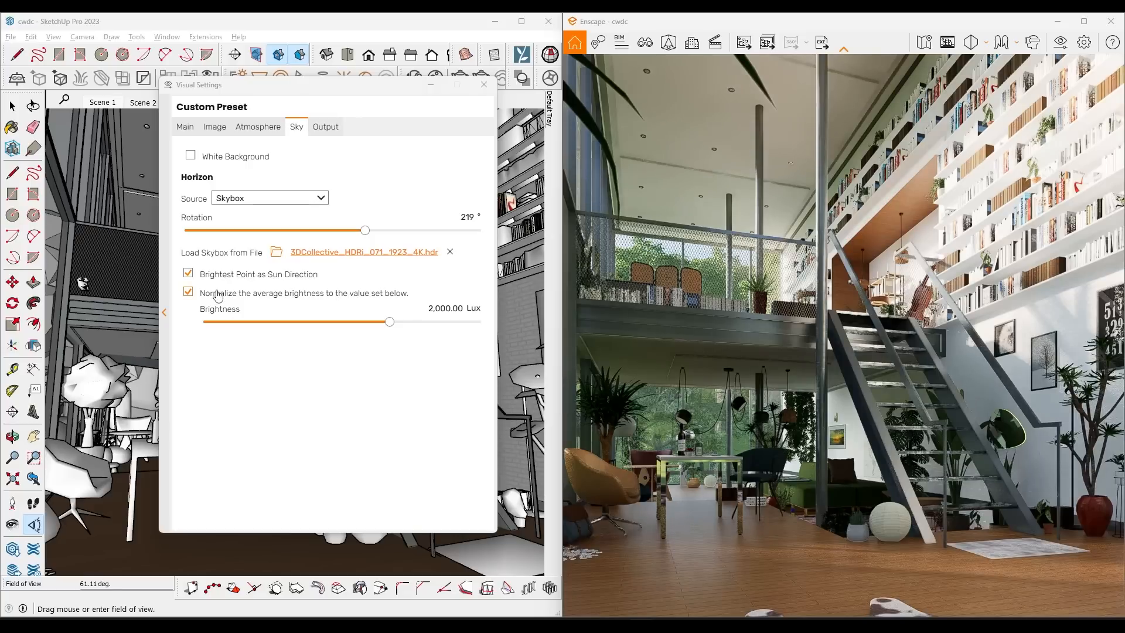
Drag the skybox Rotation slider and settle it at 118°, shifting the sunlight direction.
drag(364, 231, 343, 230)
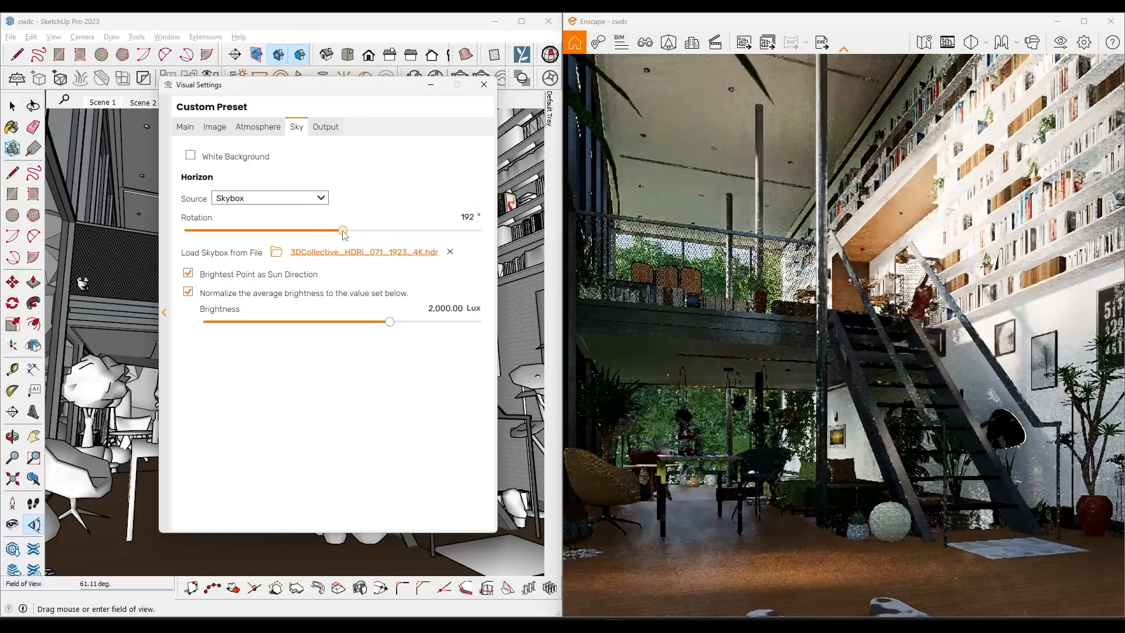
drag(343, 231, 269, 231)
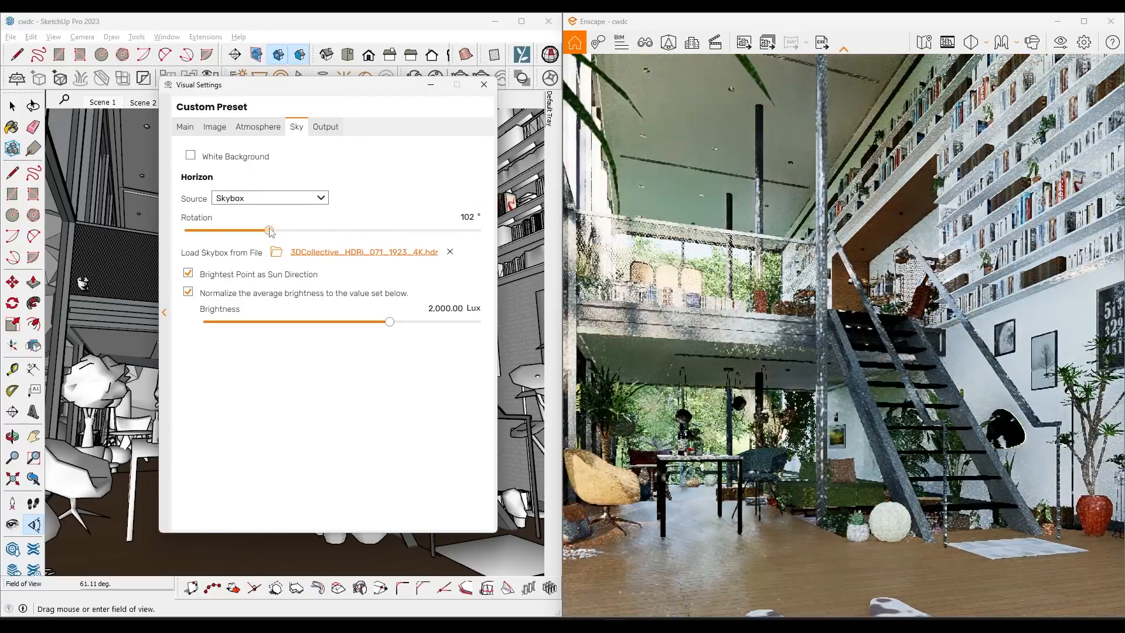
drag(270, 230, 280, 231)
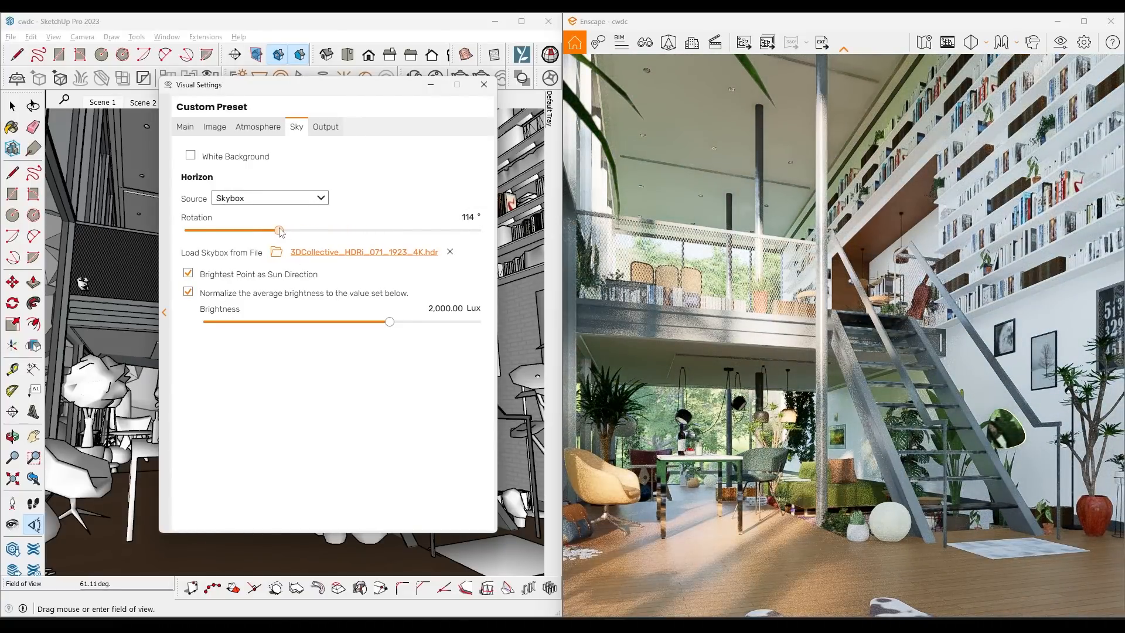
click(467, 216)
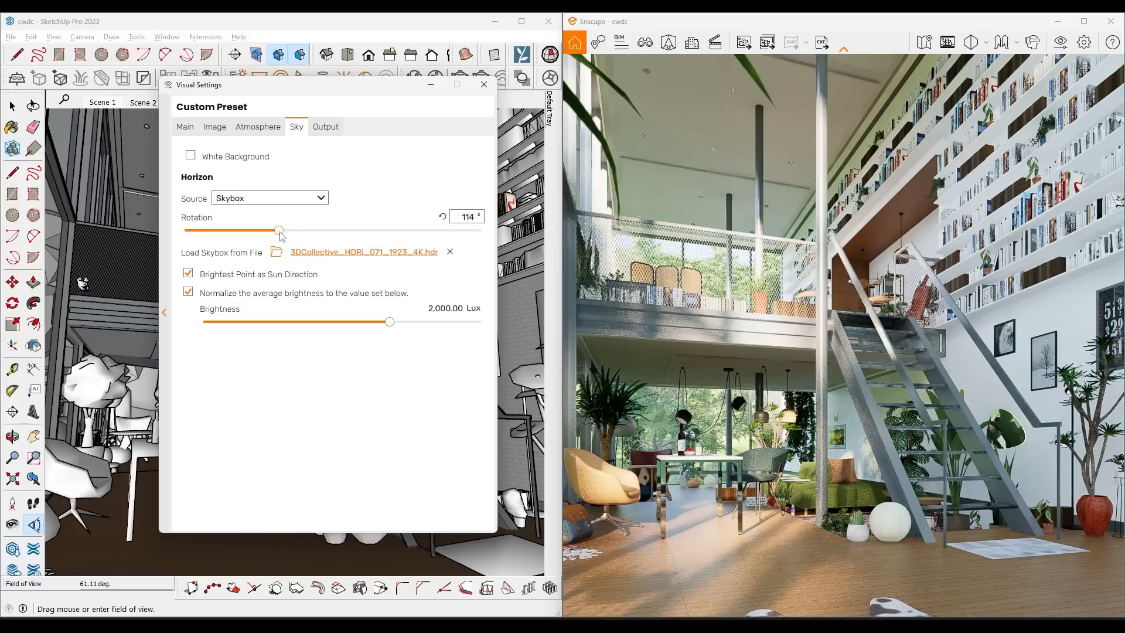
drag(278, 230, 283, 231)
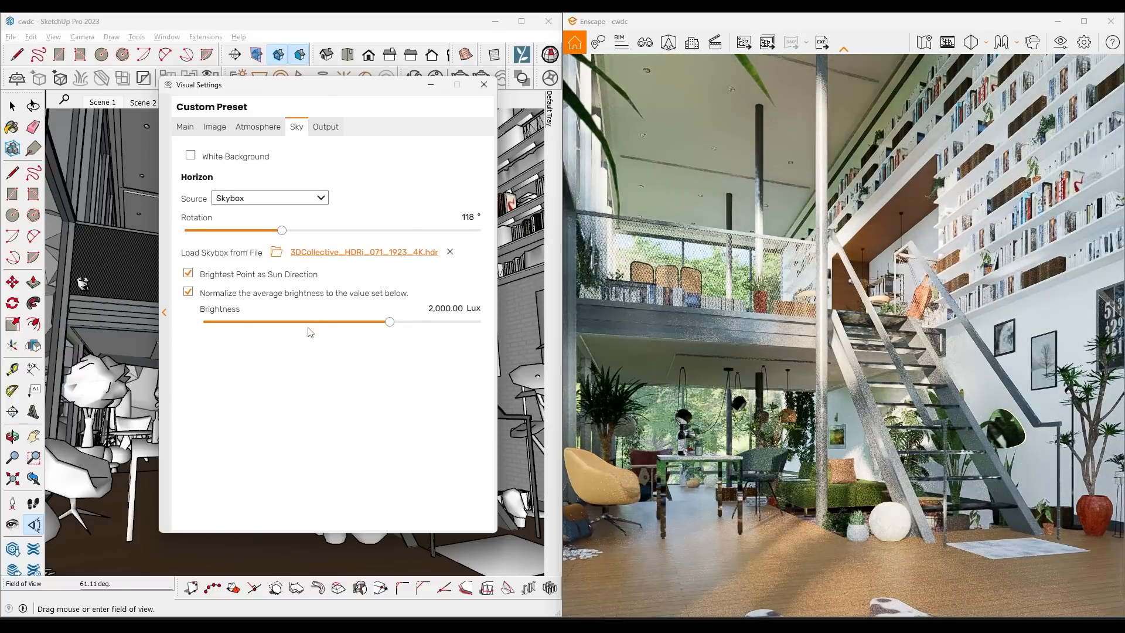
click(256, 126)
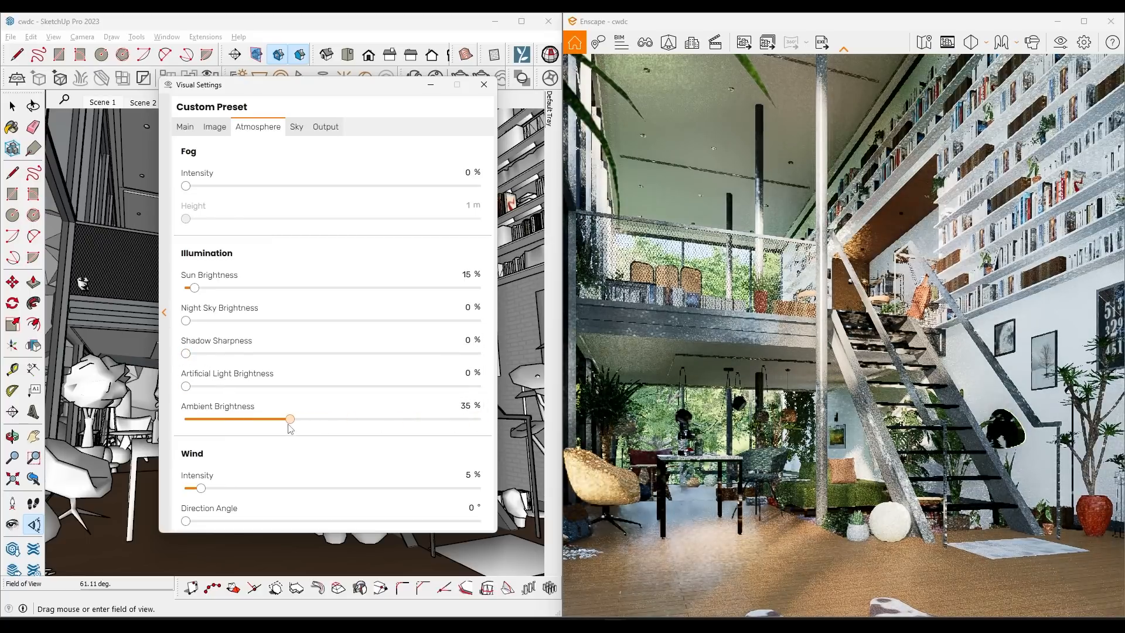
click(213, 127)
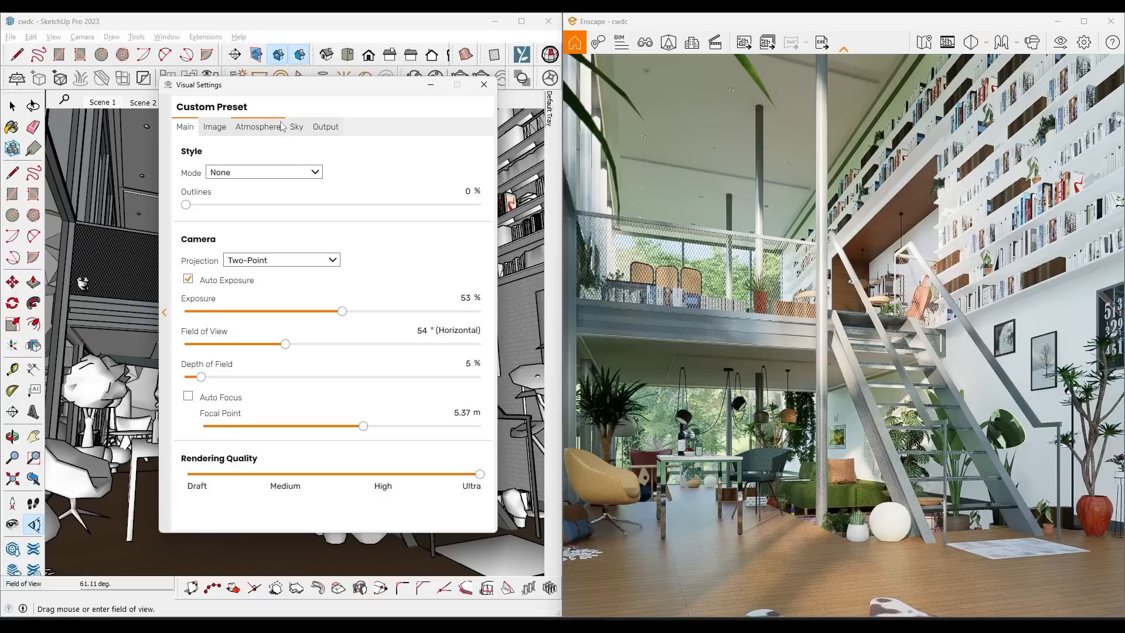
click(256, 127)
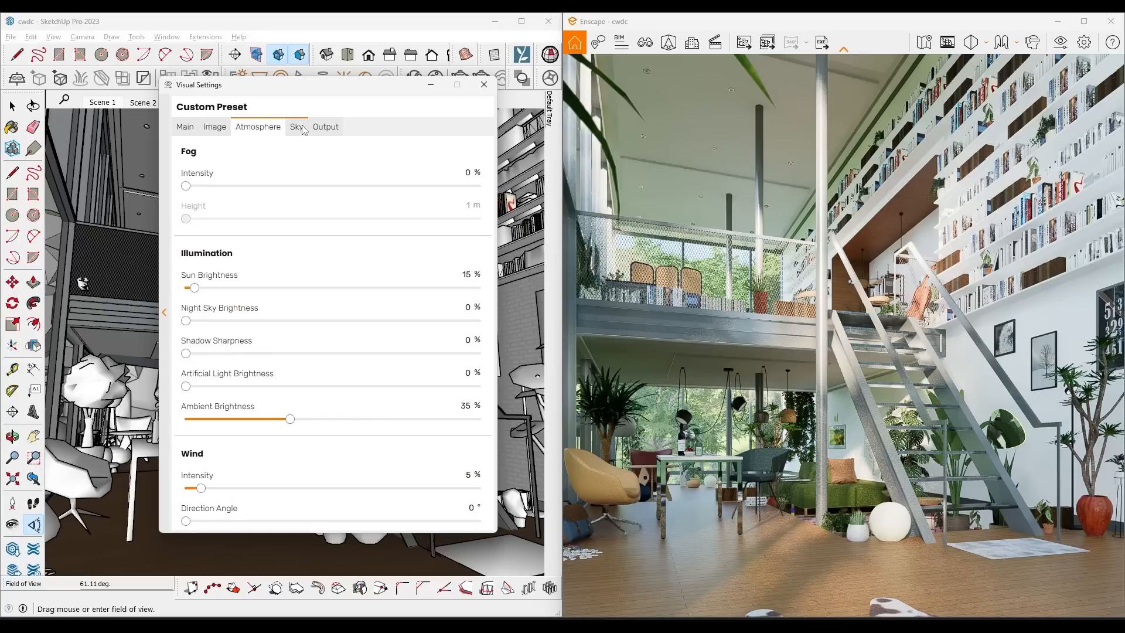
click(296, 127)
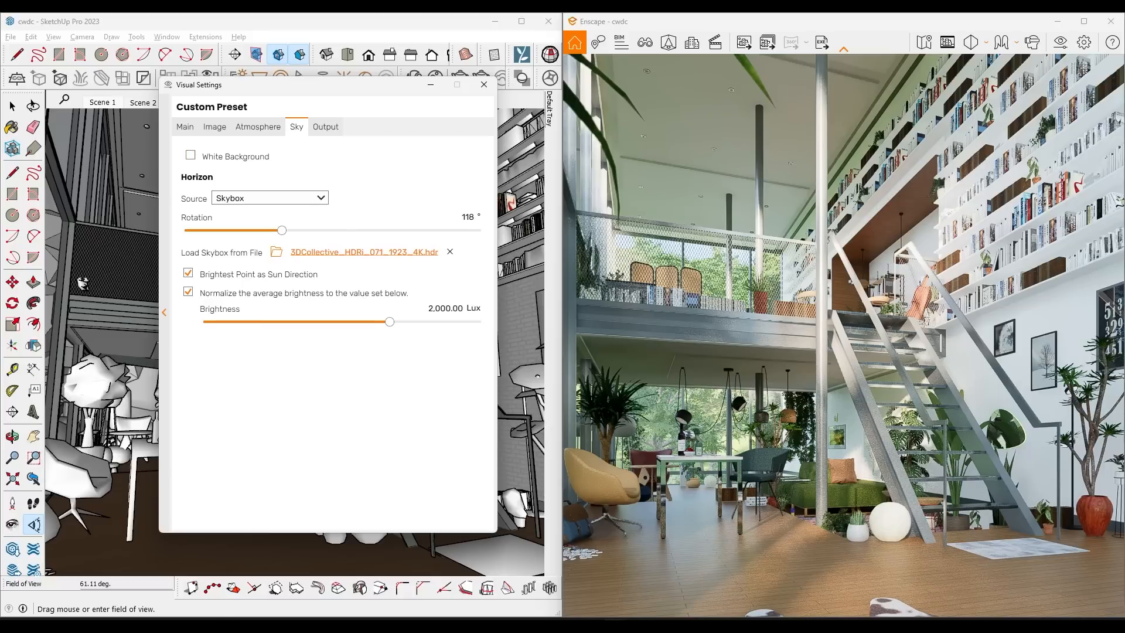
Keep Custom 5000×5000 resolution and enable Object-ID, Material-ID, Depth and Alpha channel export.
click(325, 127)
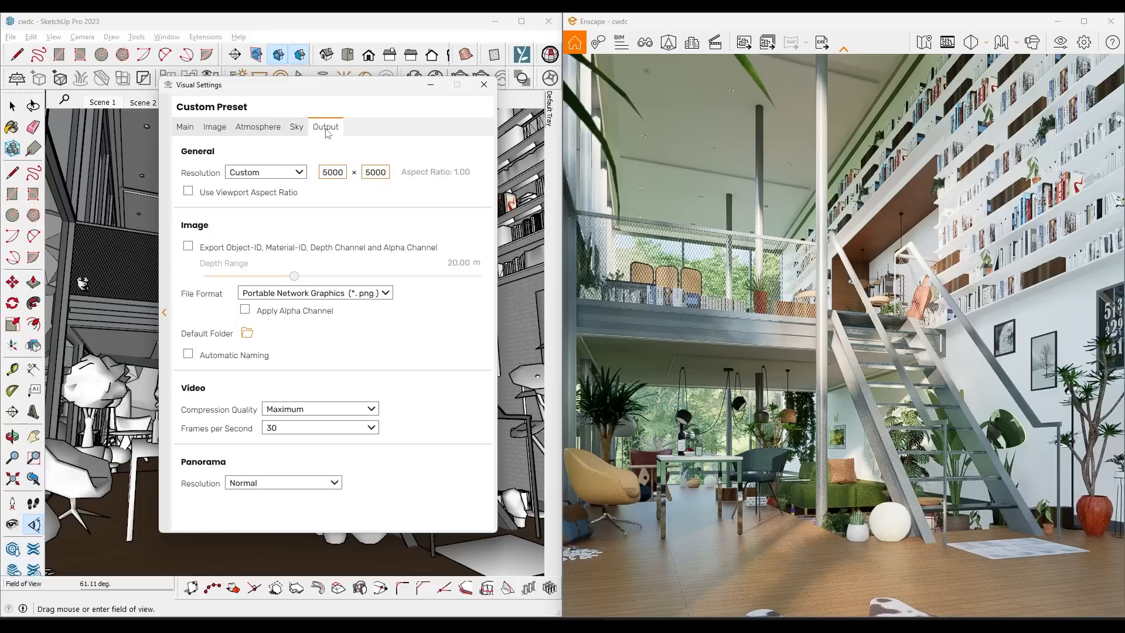
click(297, 171)
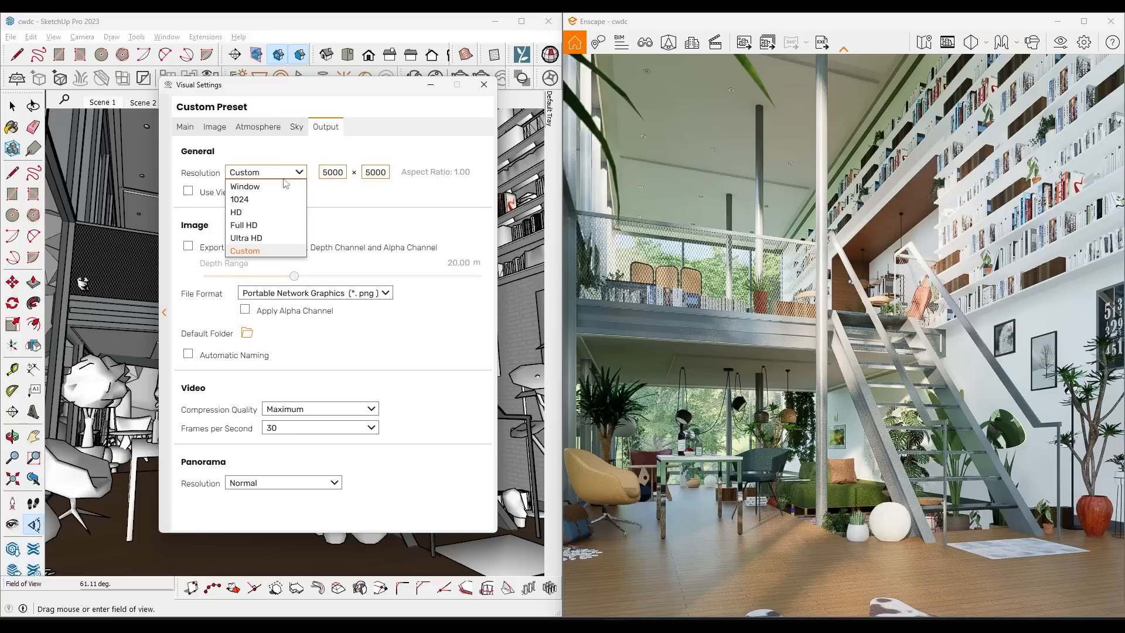
mouse_move(235, 212)
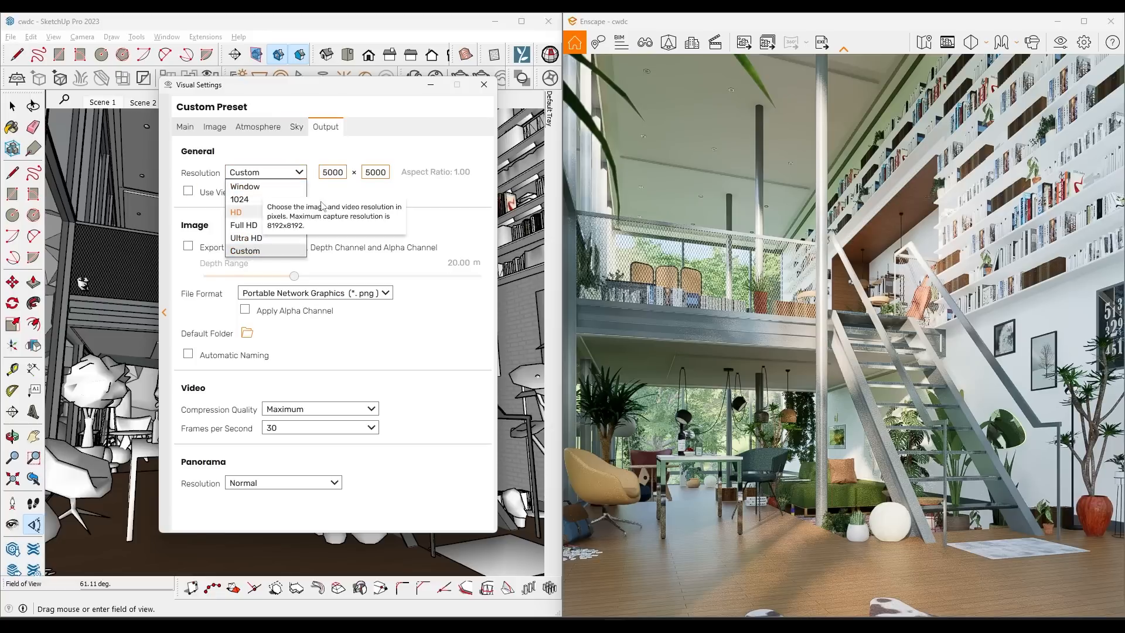
click(244, 249)
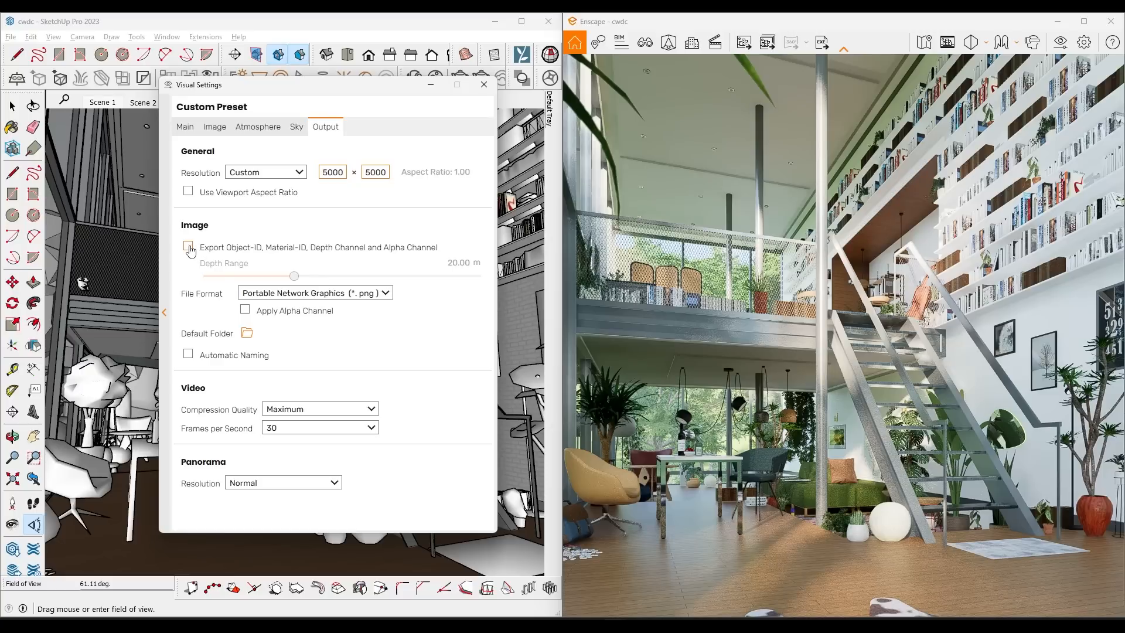
click(188, 247)
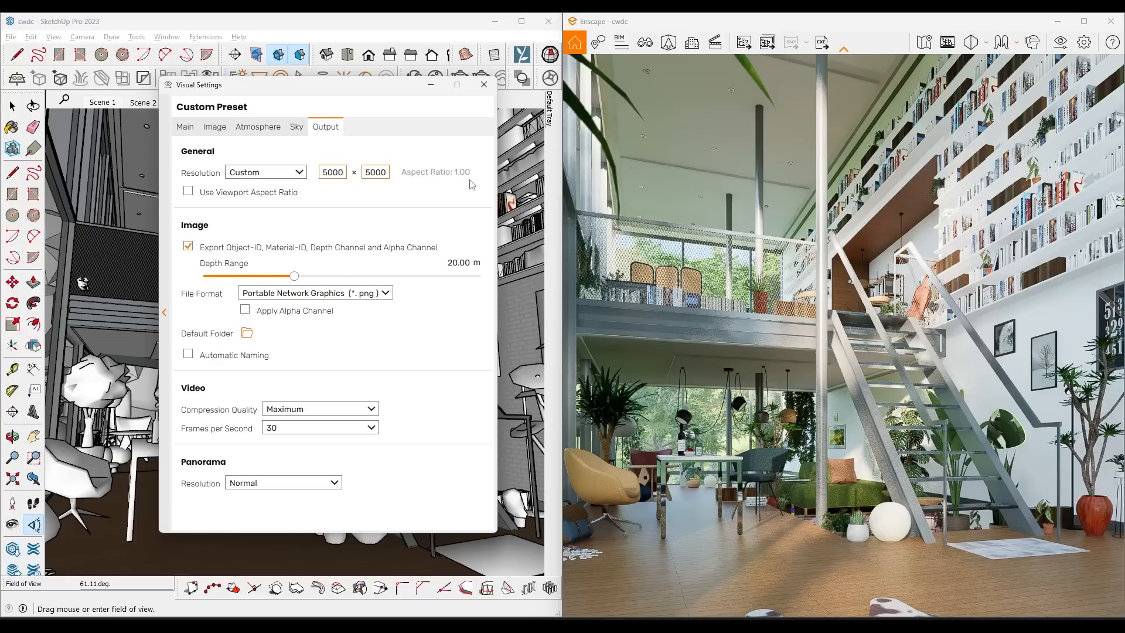
click(669, 43)
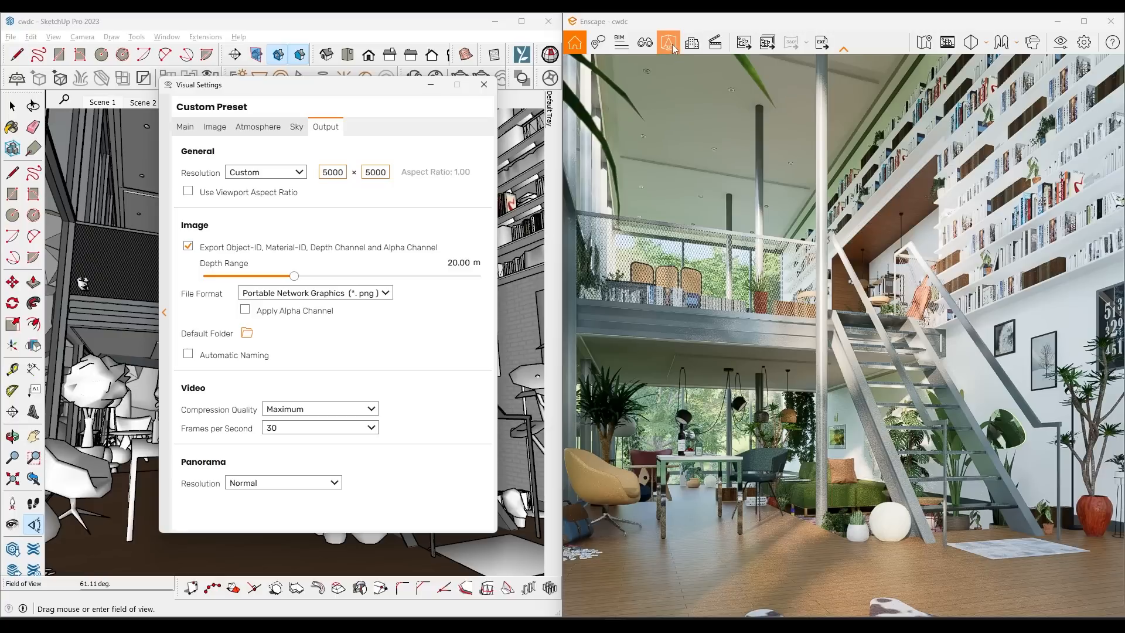
mouse_move(743, 42)
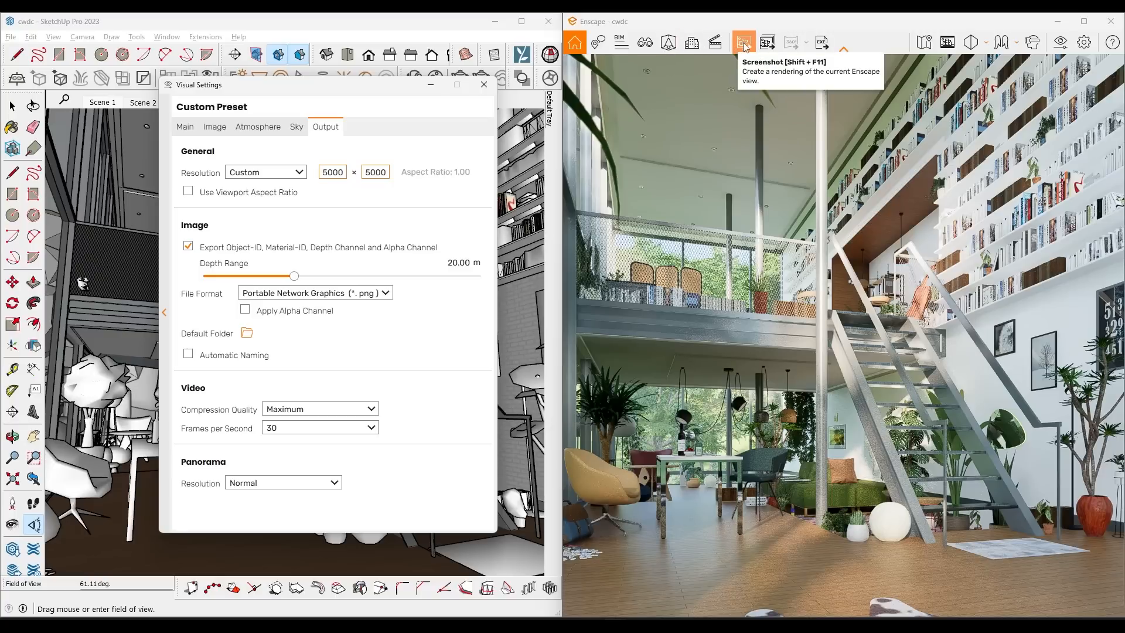
Render a screenshot of the current loft interior view.
click(743, 42)
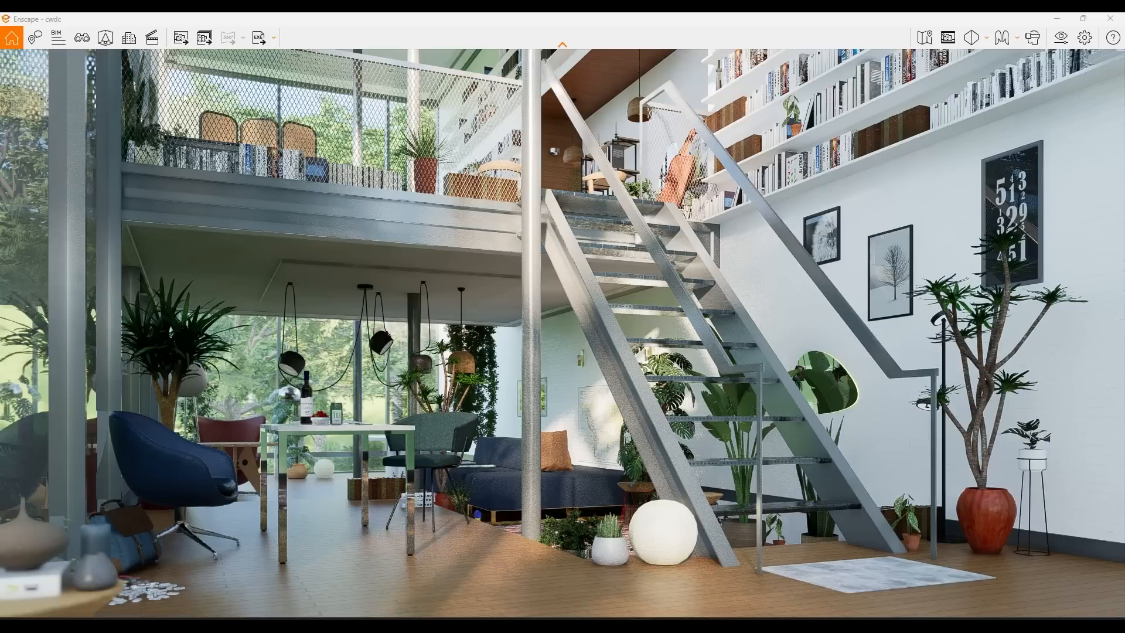
mouse_move(151, 38)
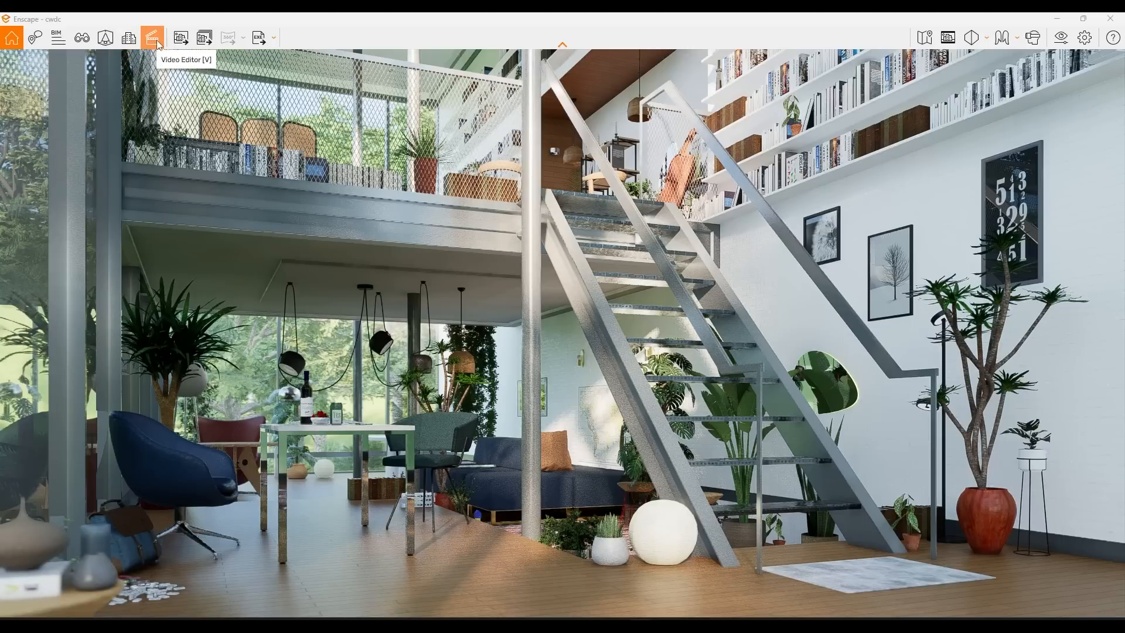
Set the video path's total duration to 00:00:10 and play its preview.
click(151, 38)
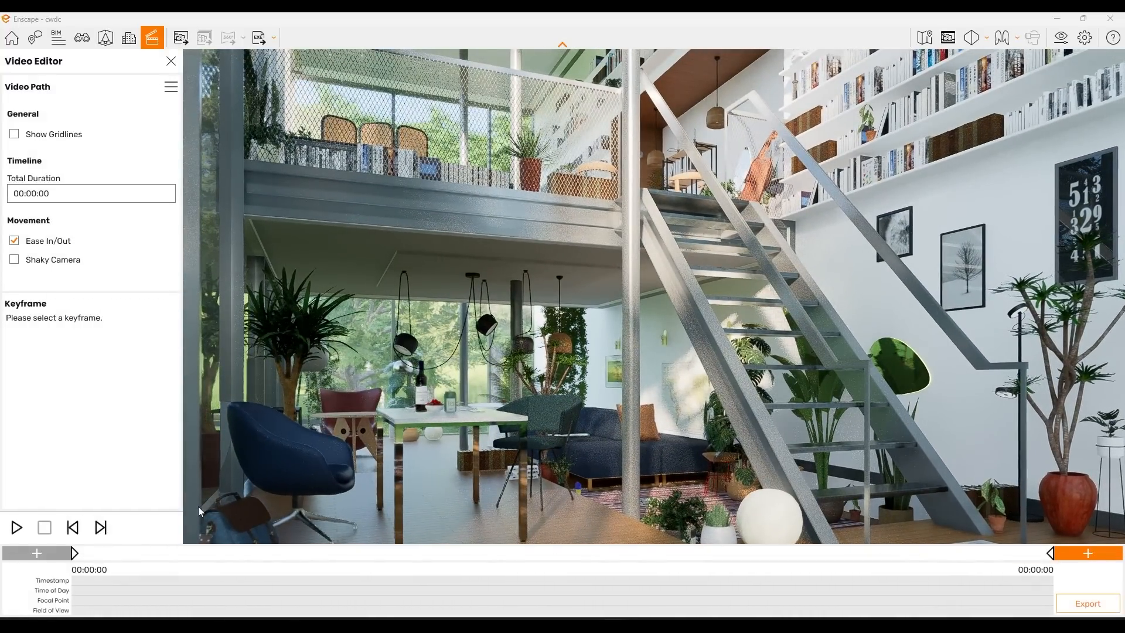
click(71, 212)
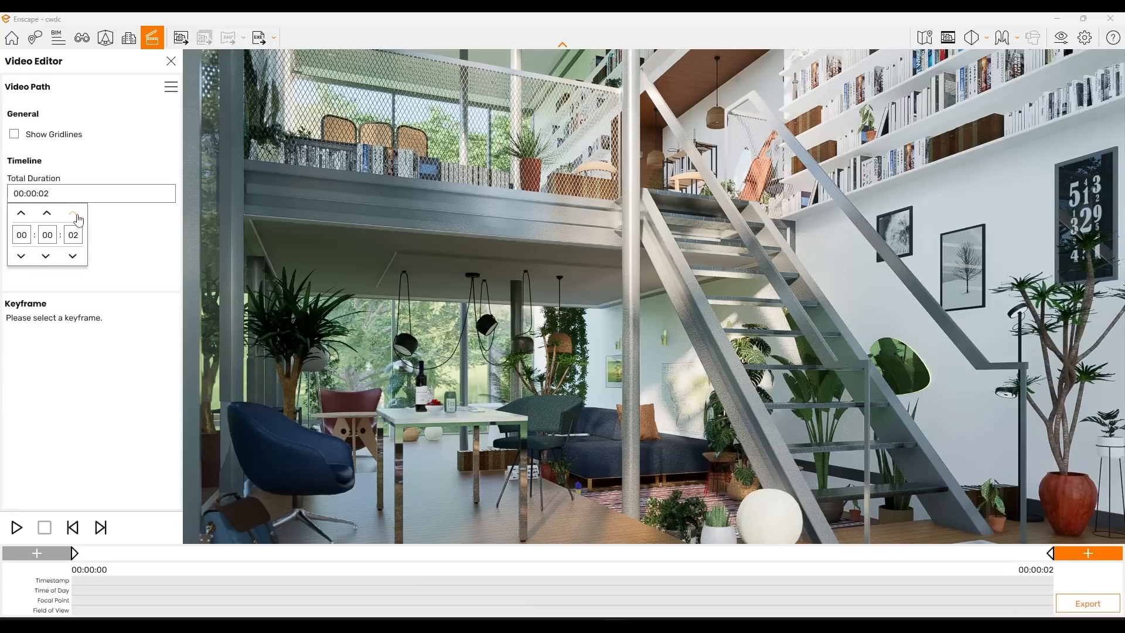
click(72, 212)
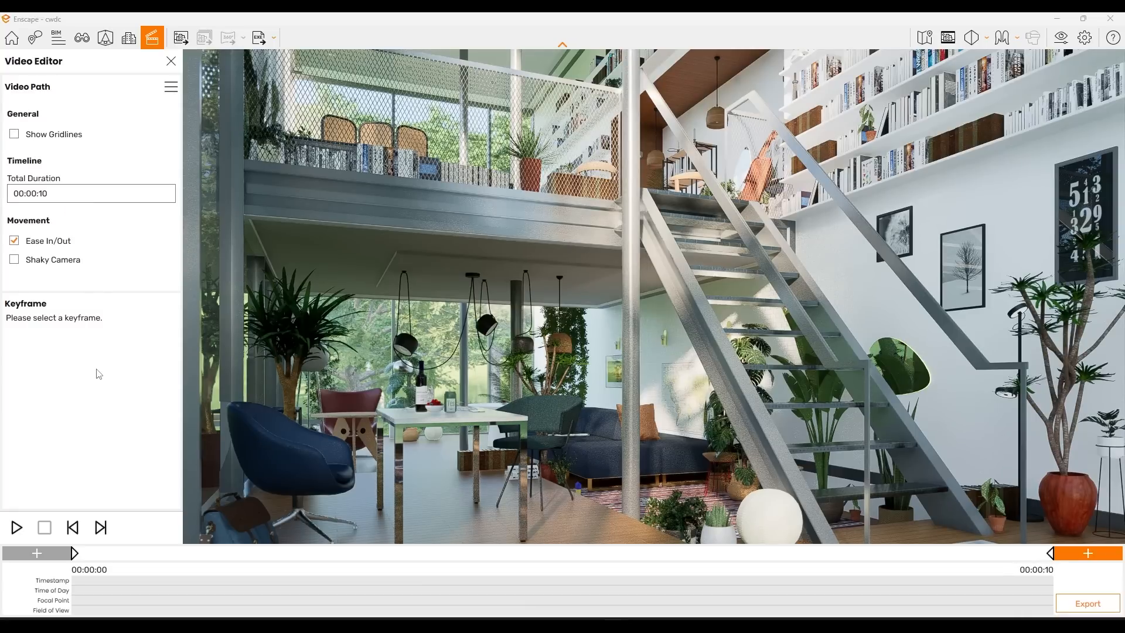
click(15, 527)
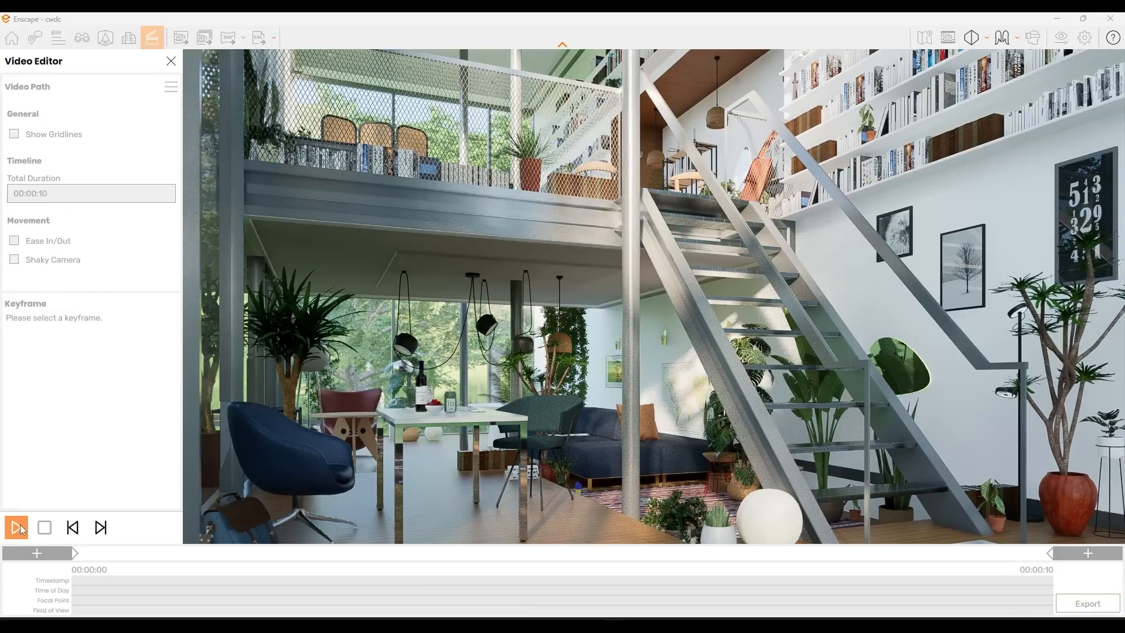
click(16, 527)
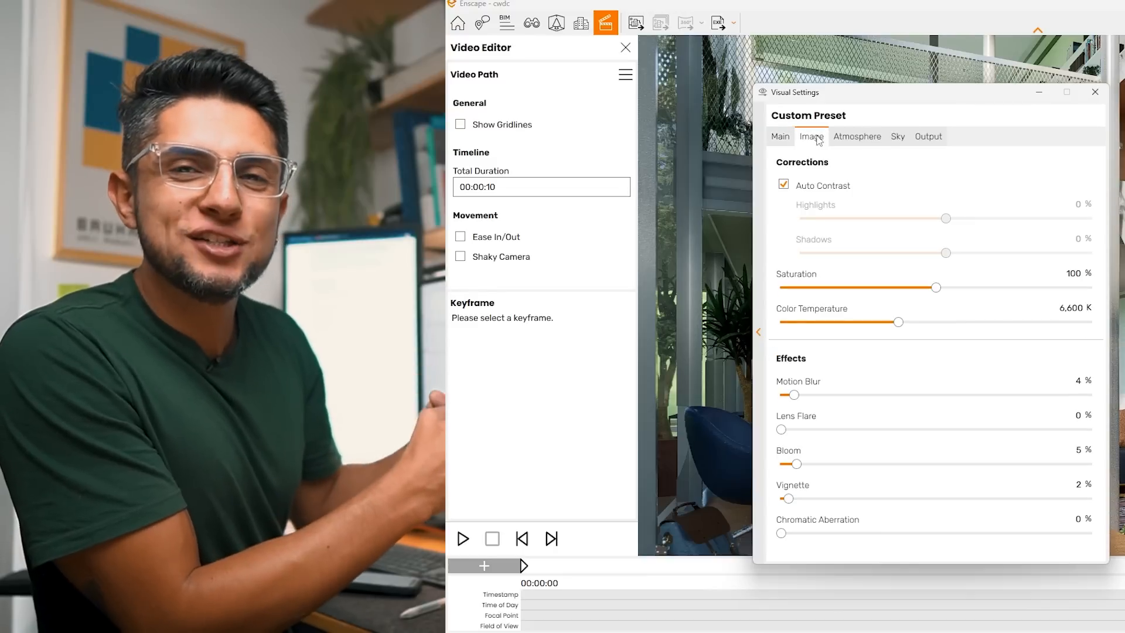
Raise the Atmosphere wind intensity to 9% in Visual Settings.
click(856, 136)
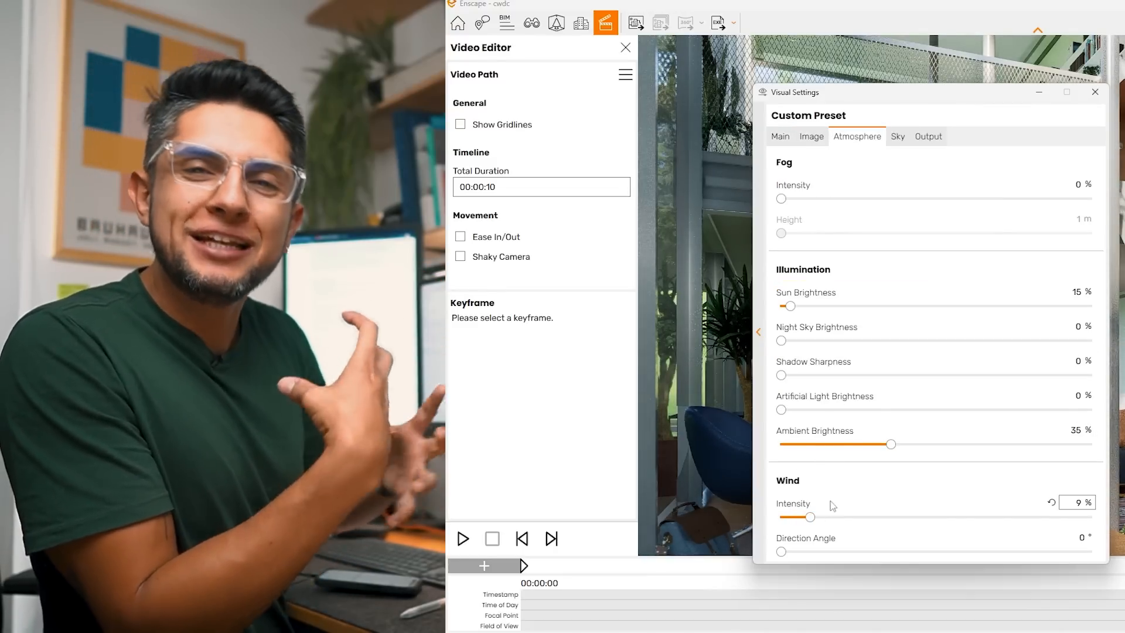
click(928, 136)
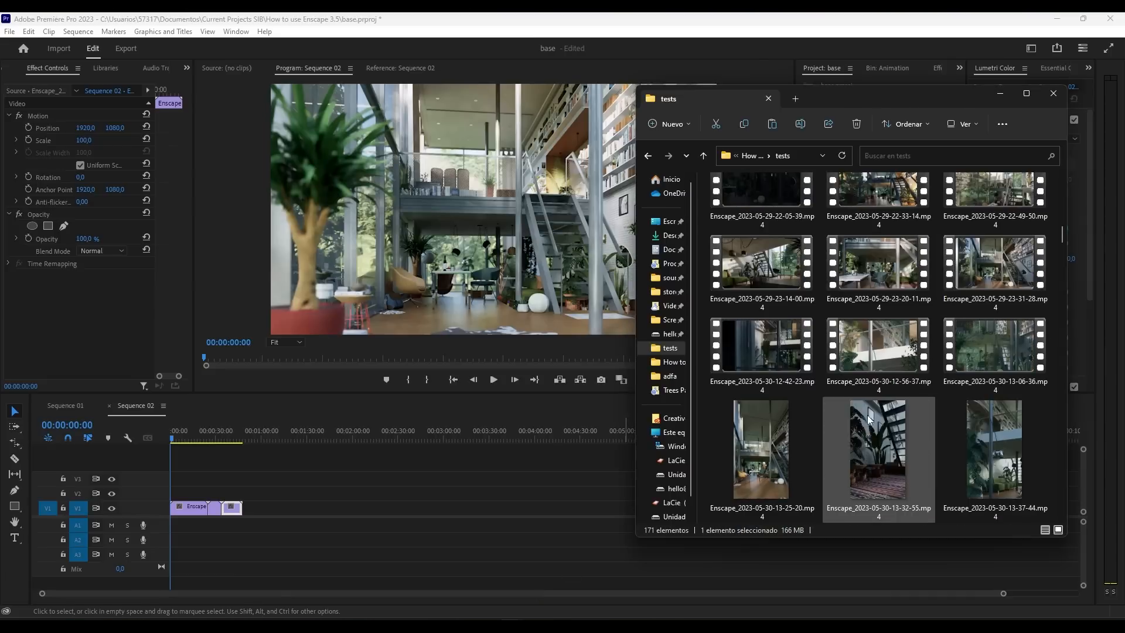
Scroll through the tests folder of exported Enscape MP4 clips beside Premiere Pro.
scroll(down, 3)
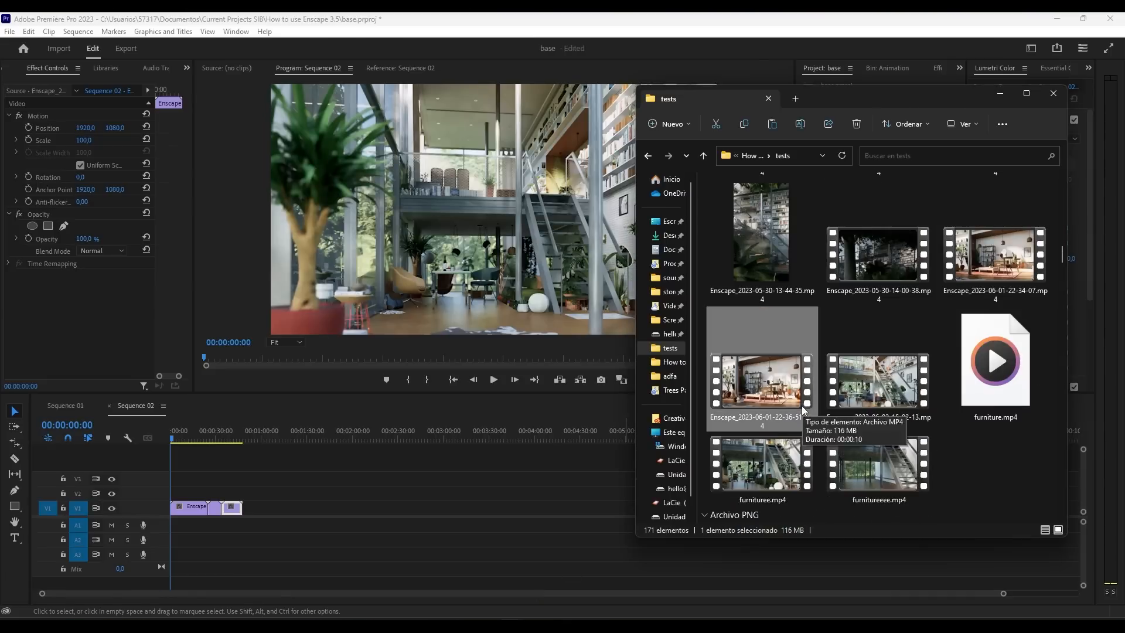